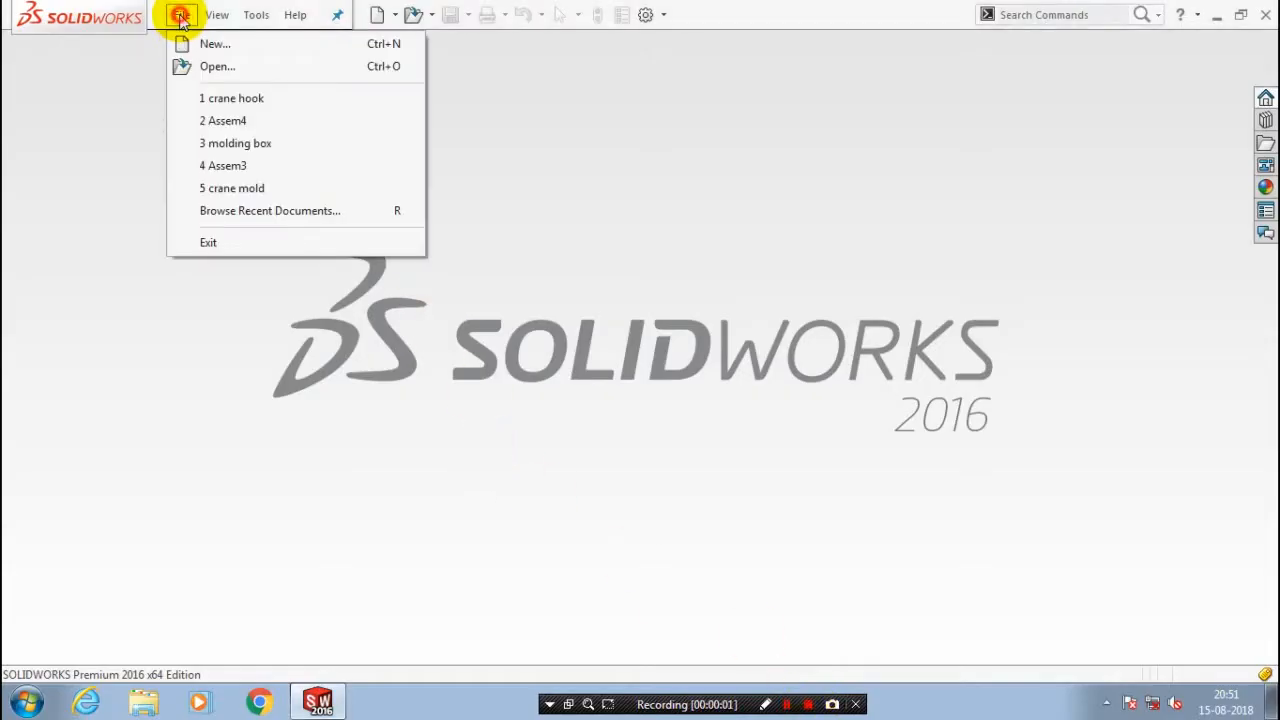
Create a new Part document (Part7) from File > New.
click(214, 43)
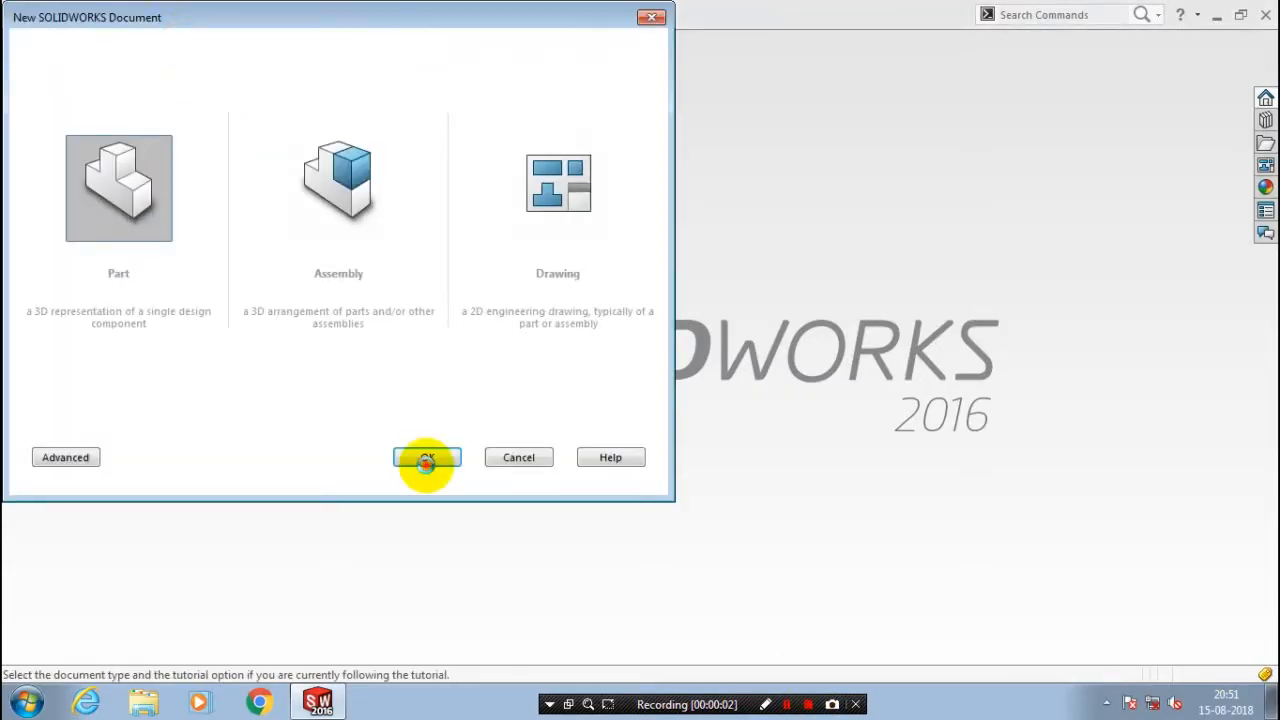
click(427, 457)
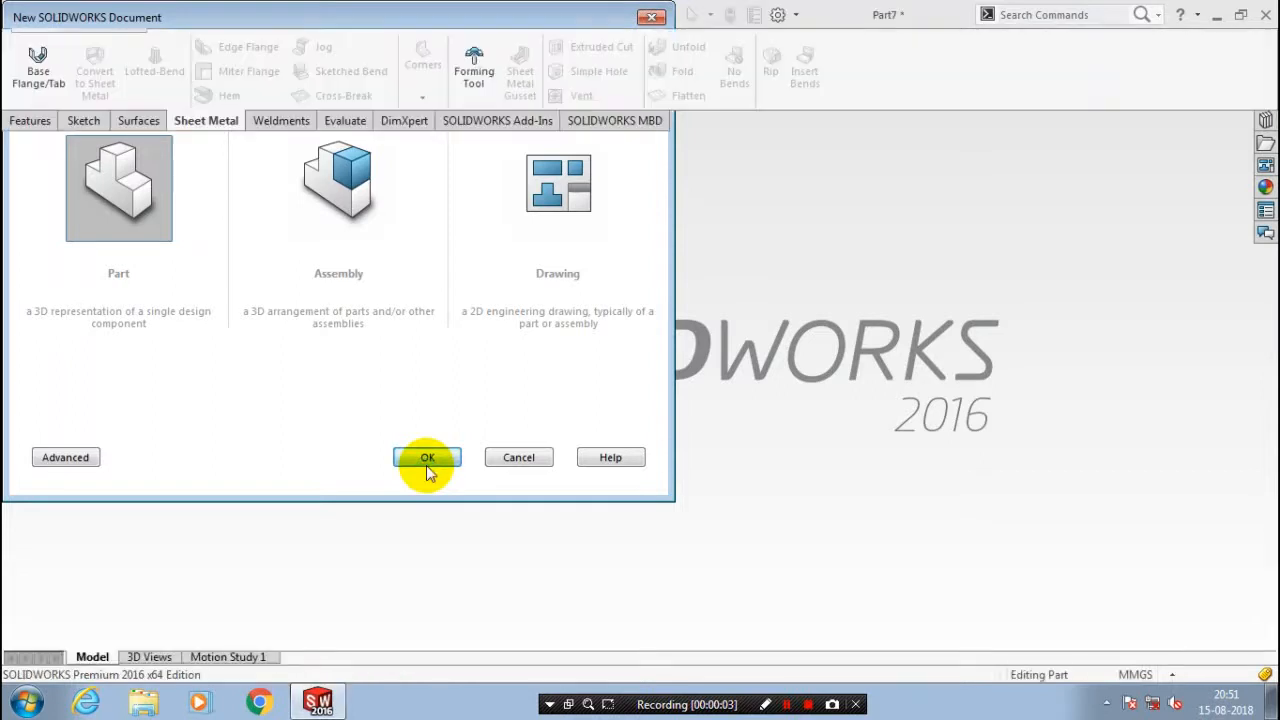
click(427, 457)
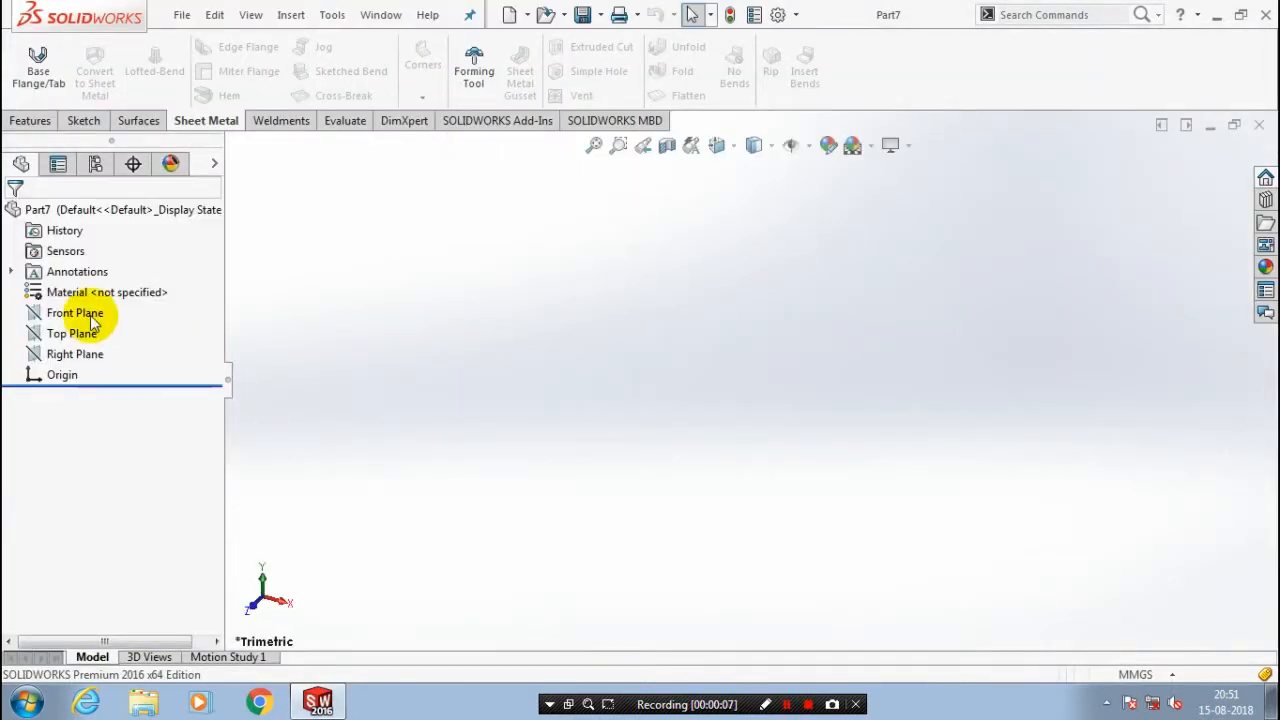
Draw a corner rectangle around the origin on the Front Plane and exit the sketch.
right_click(74, 312)
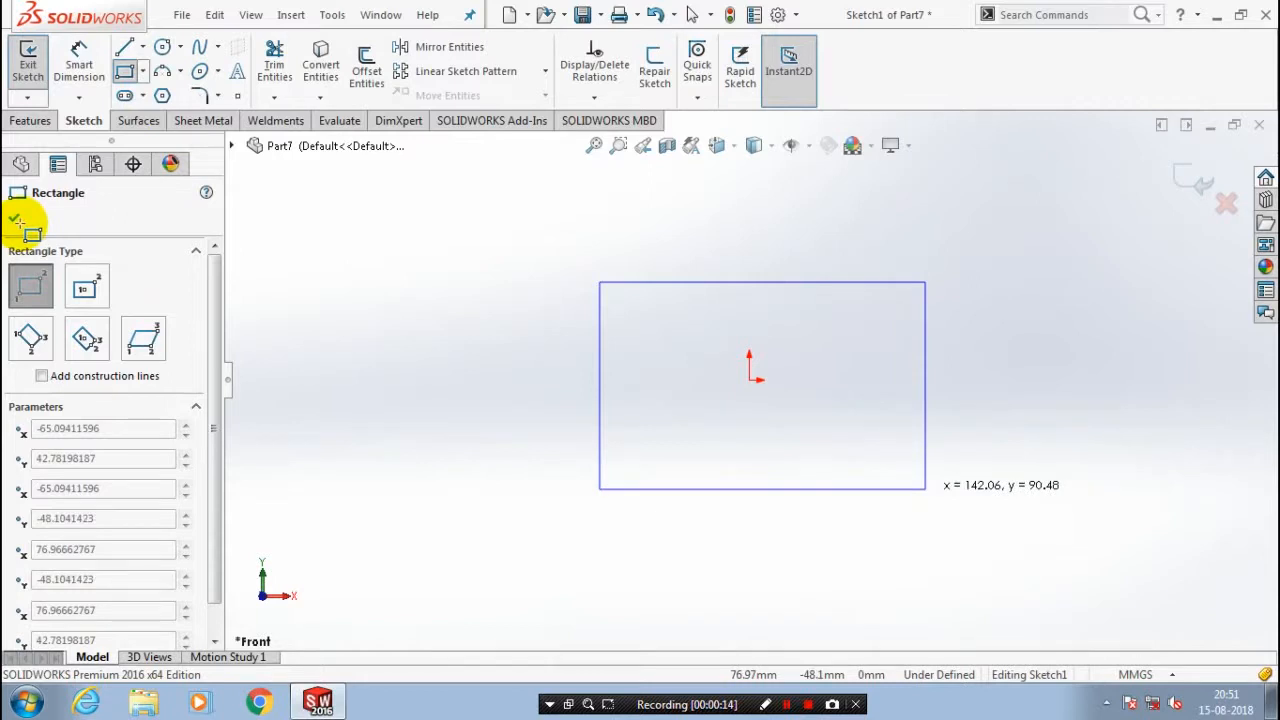
click(16, 220)
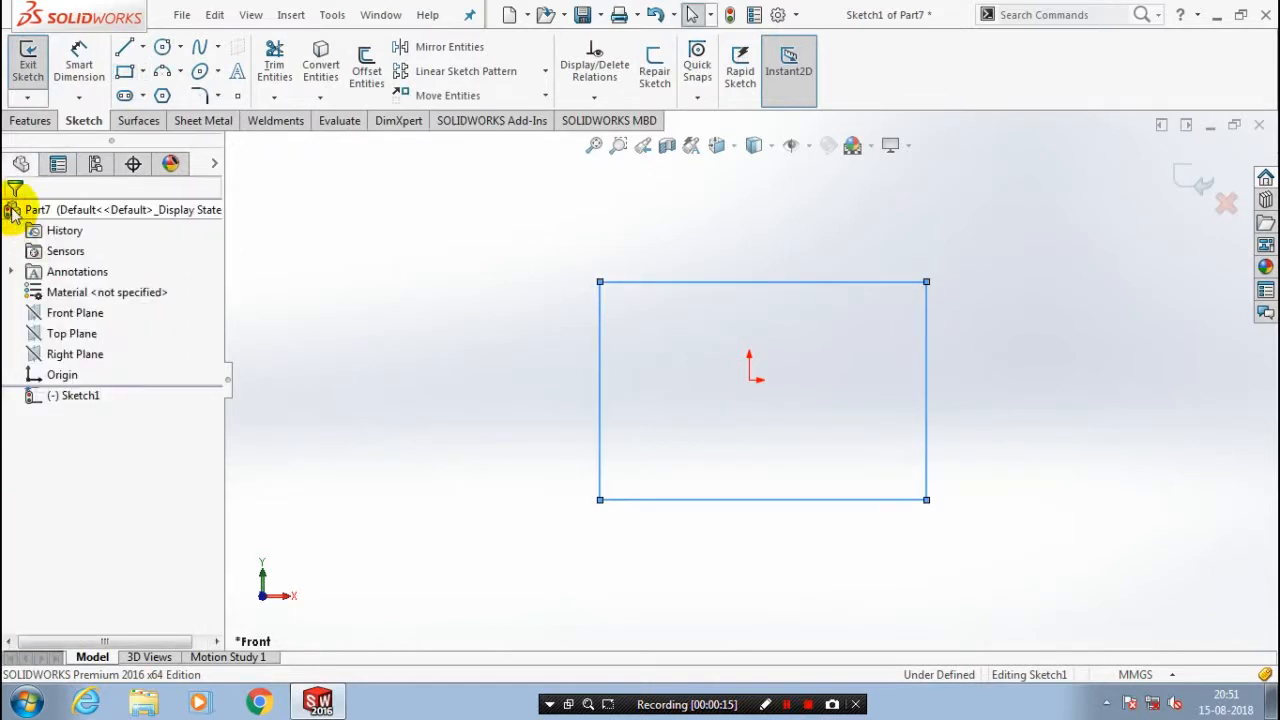
click(28, 62)
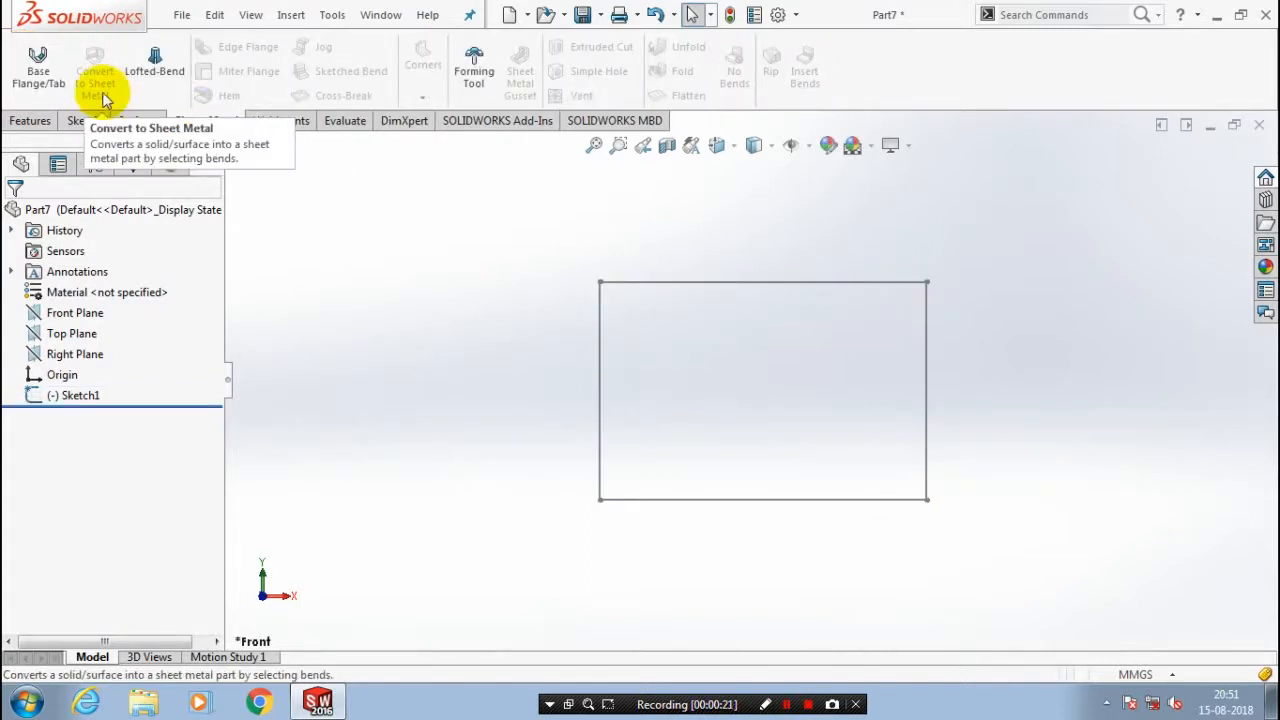
Create Base-Flange1 from the rectangle, 2.50 mm thick with Rectangular auto relief.
click(95, 65)
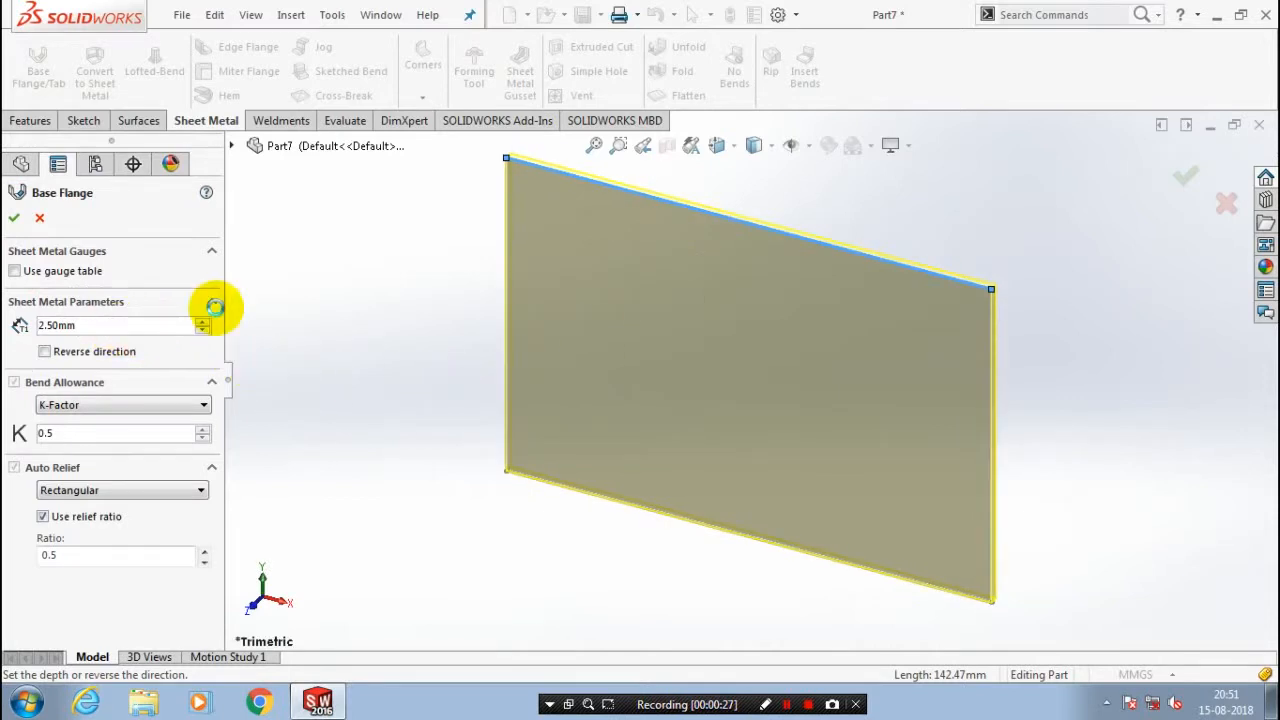
click(14, 217)
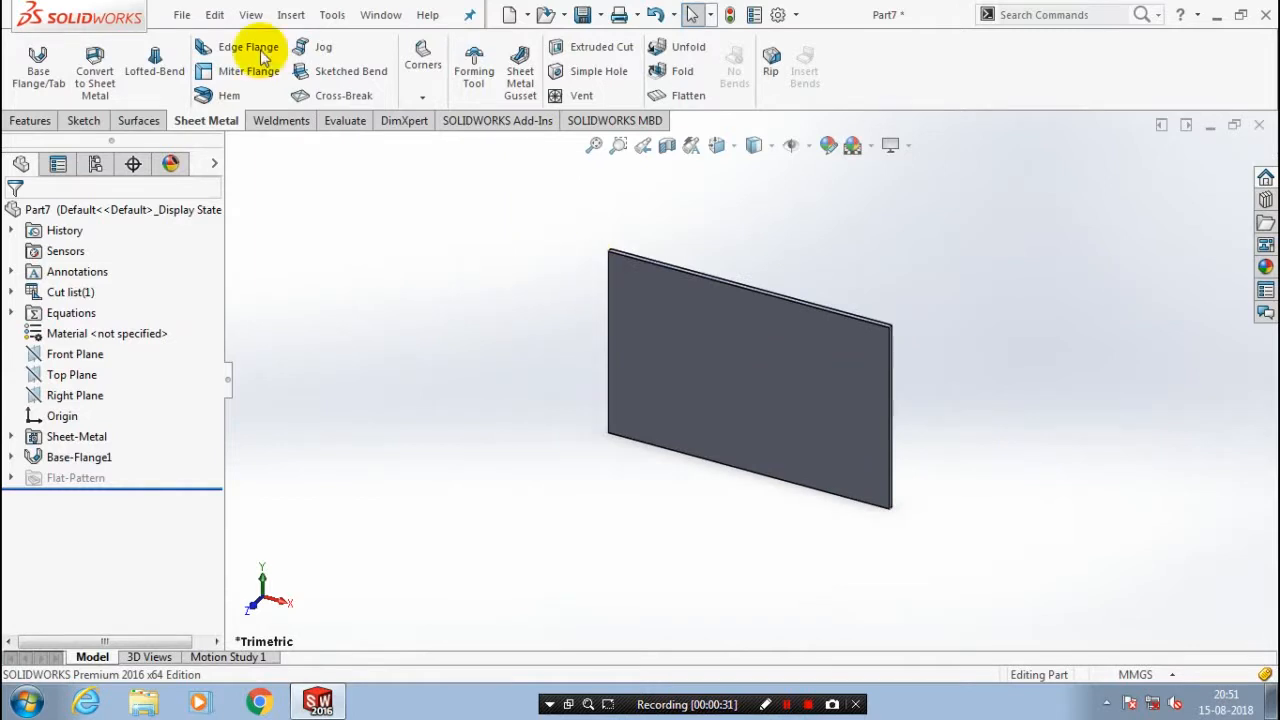
Add 90° edge flanges along the plate edges to form an open-top box.
click(247, 47)
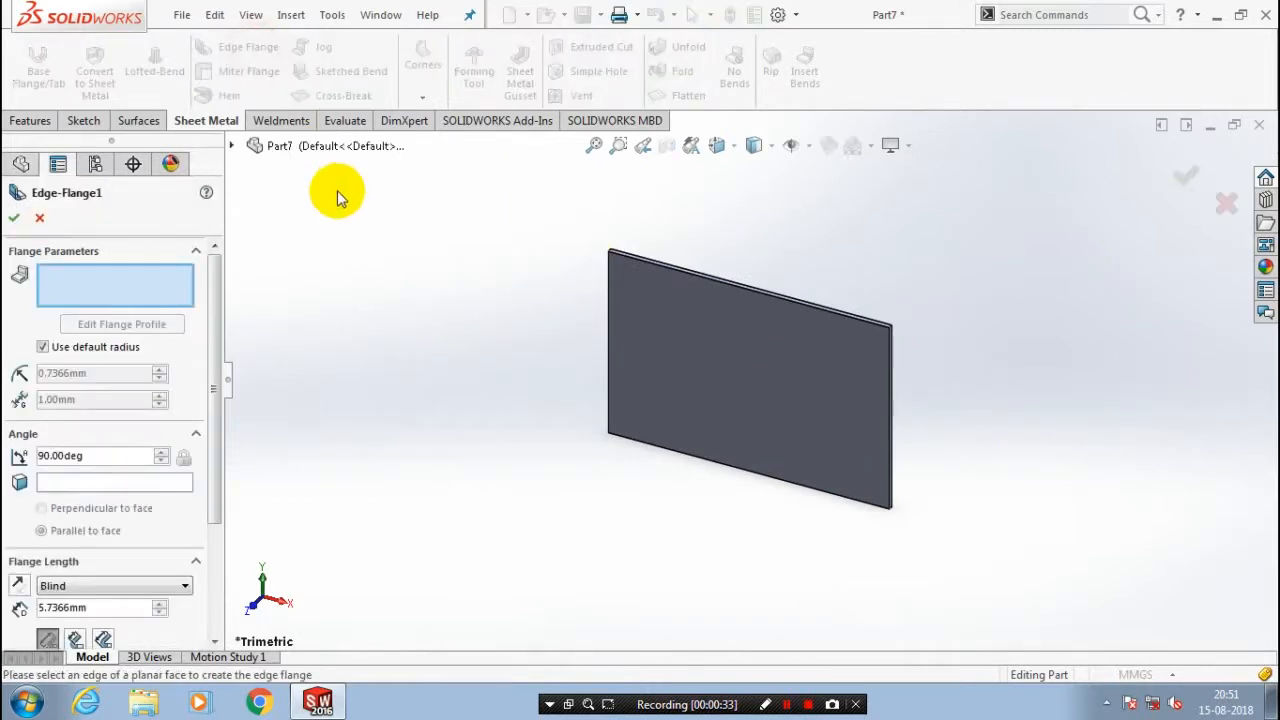
mouse_move(669, 228)
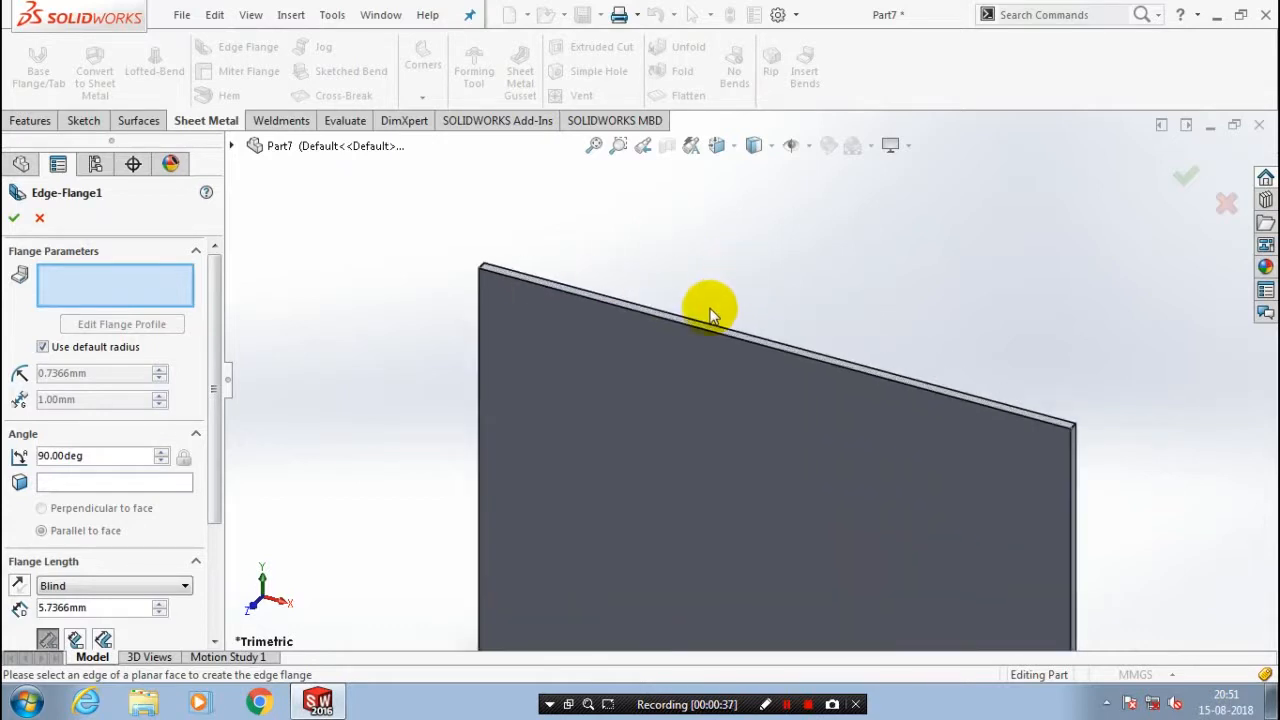
click(710, 300)
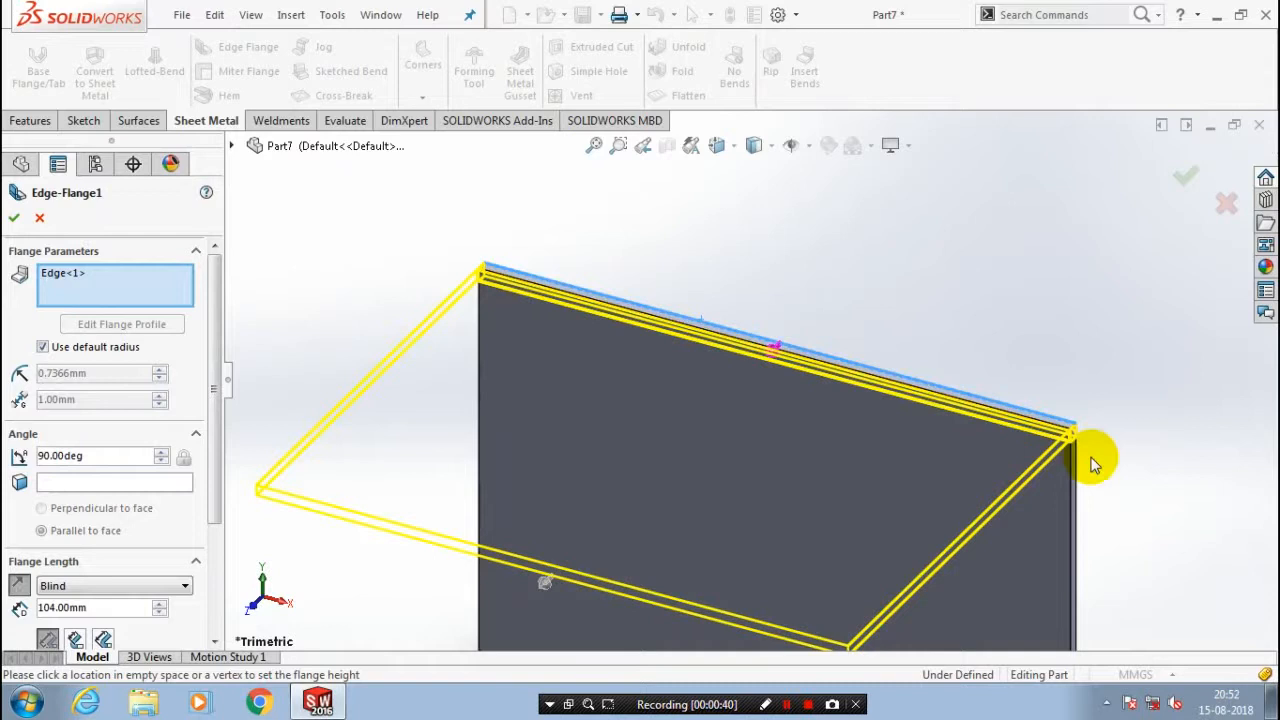
mouse_move(1085, 475)
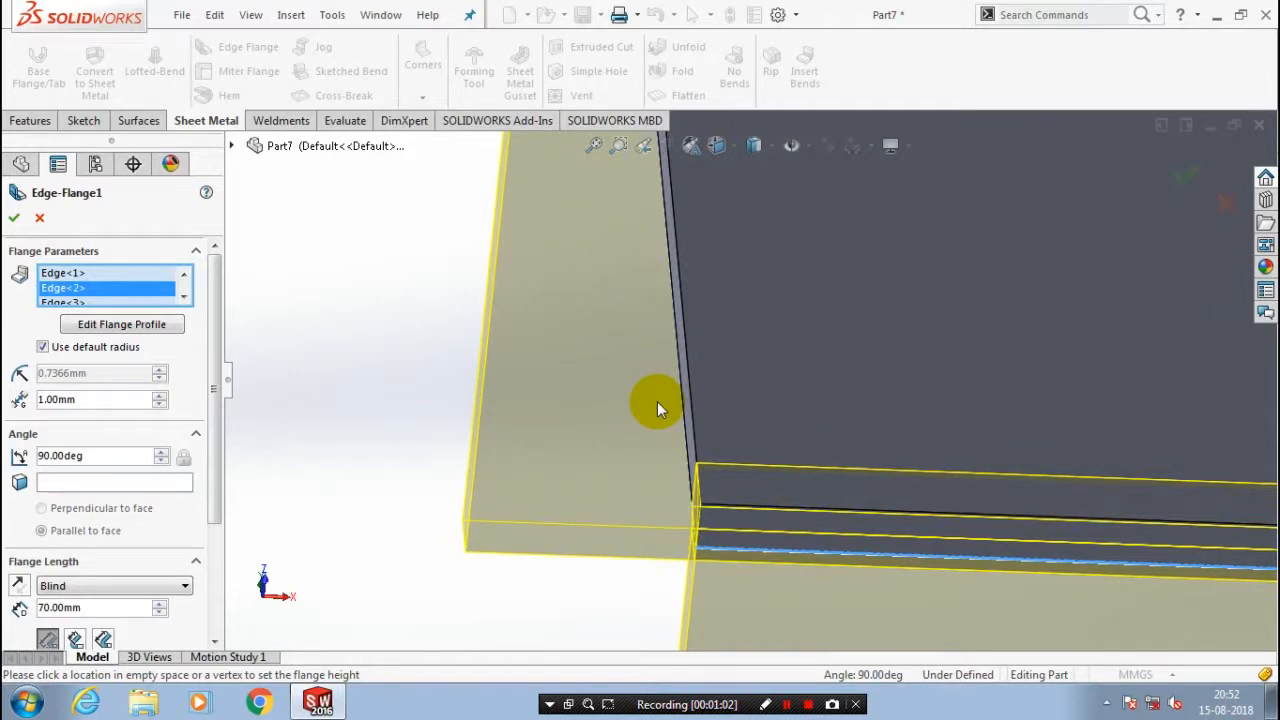
click(680, 350)
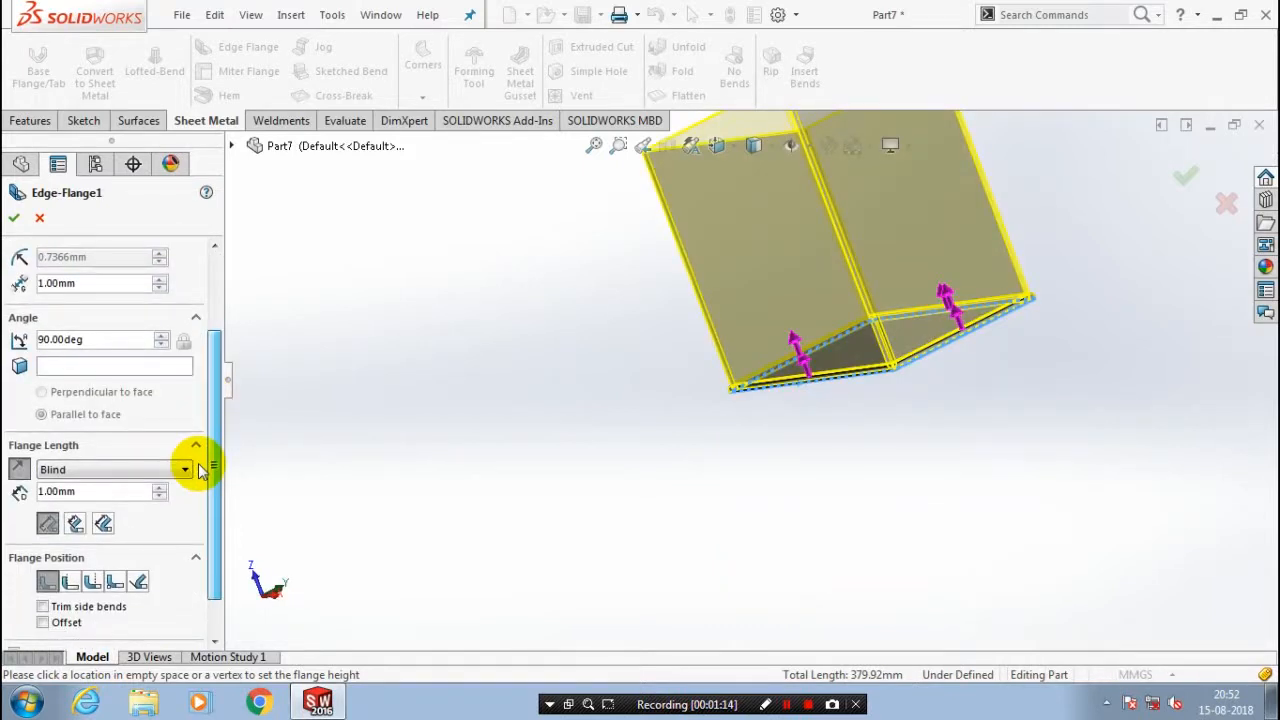
scroll(up, 3)
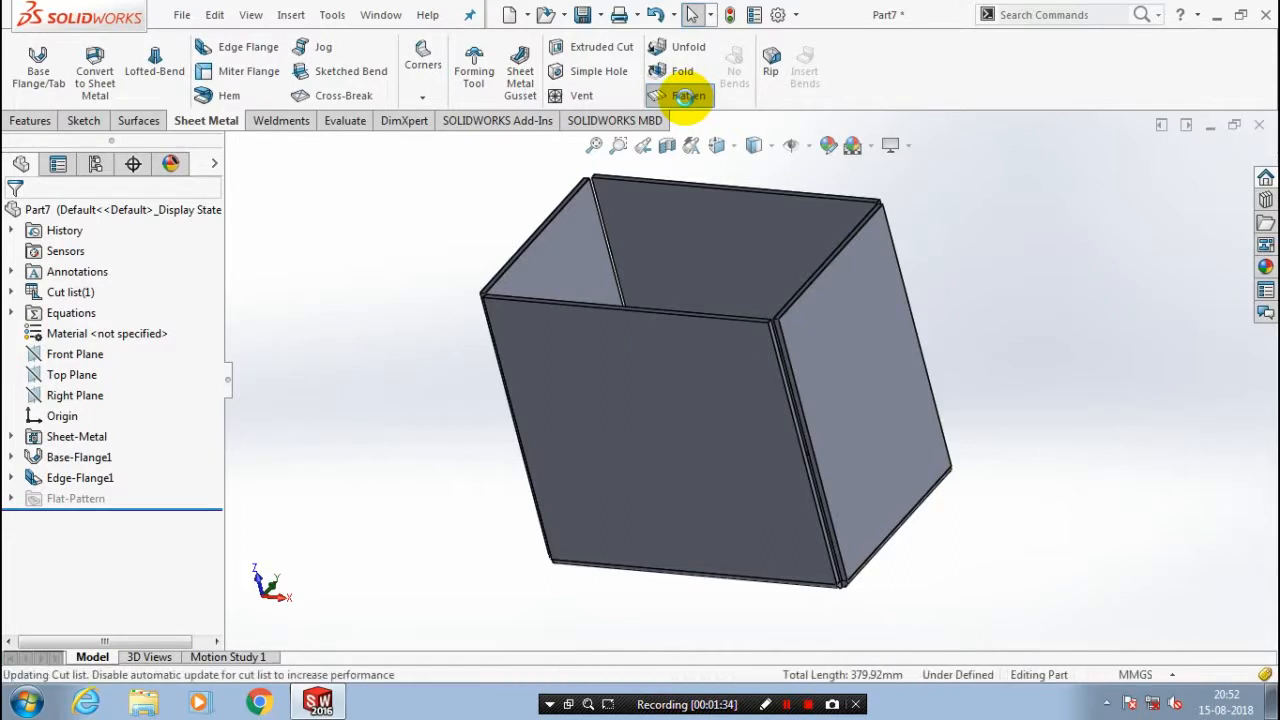
click(688, 95)
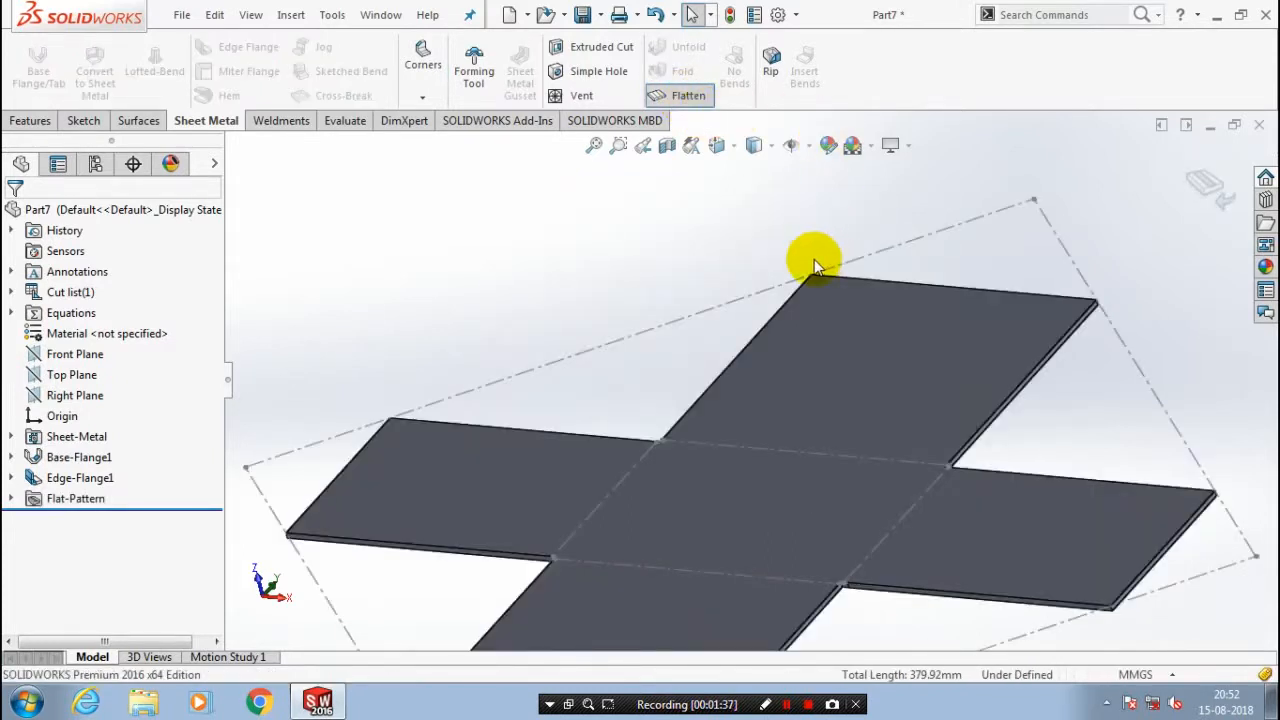
scroll(down, 3)
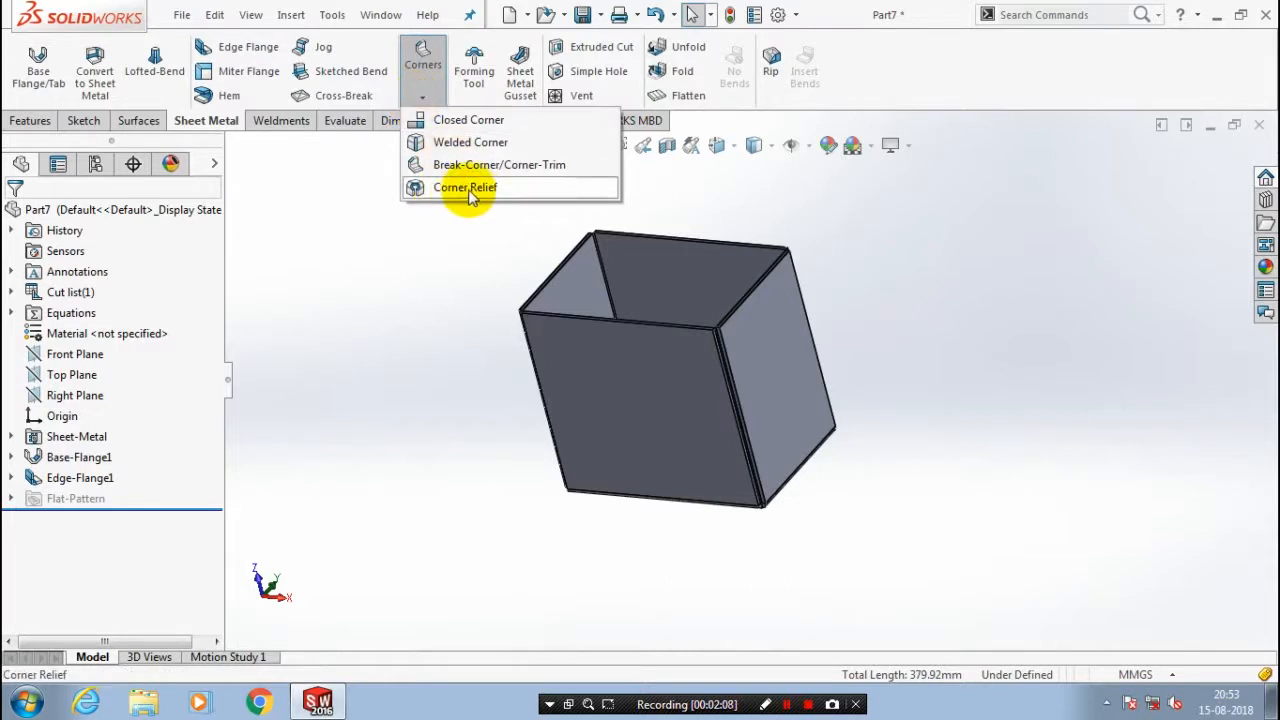
Collect all four box corners and apply Rectangular corner relief of 3.7366 mm.
click(464, 187)
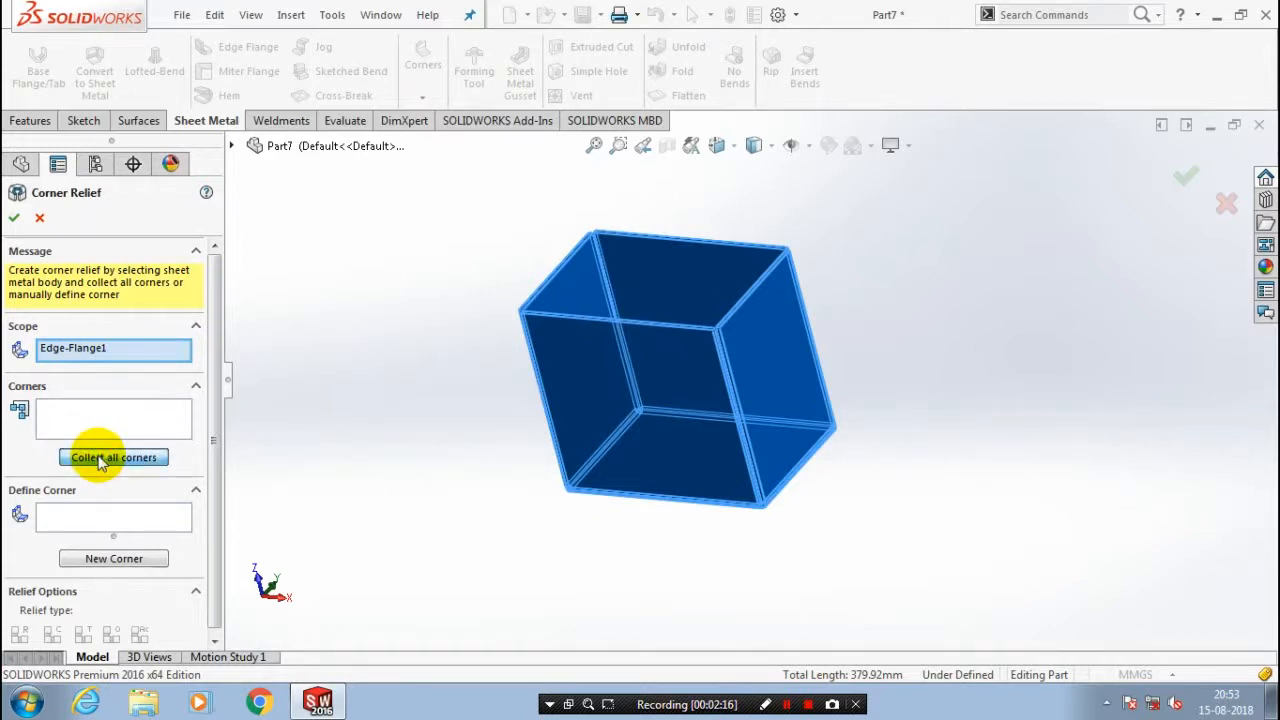
click(113, 457)
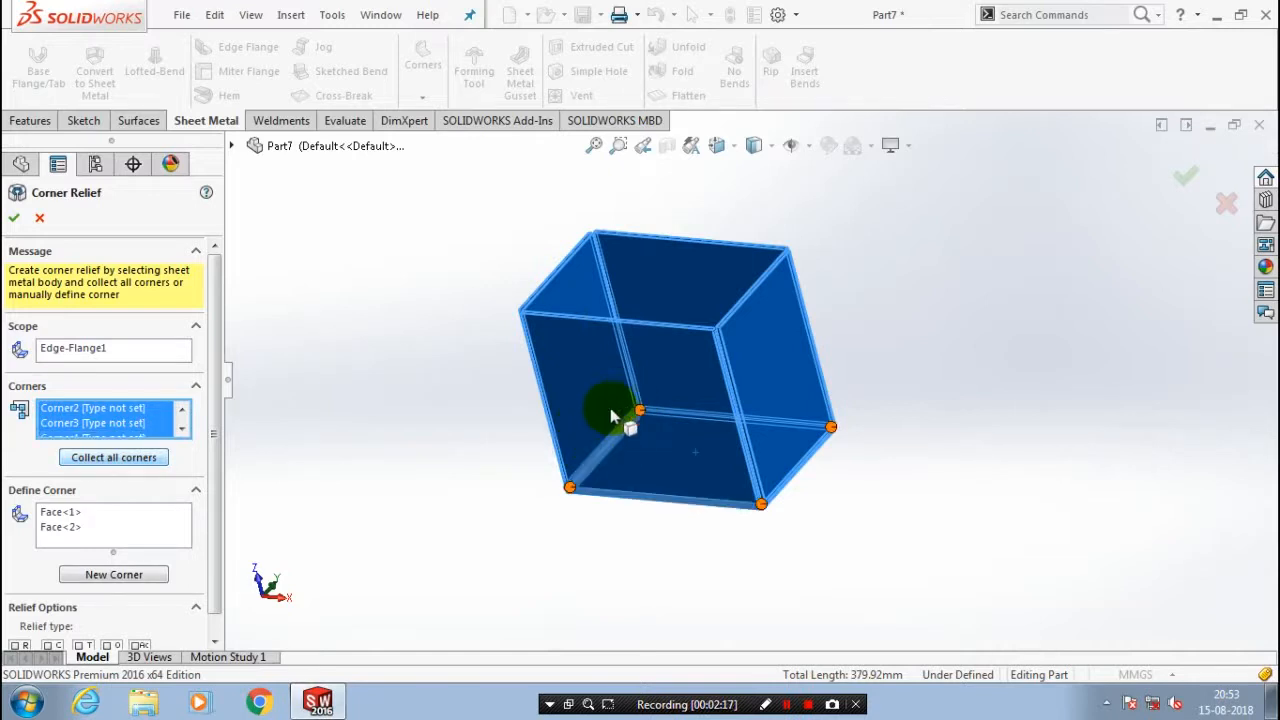
mouse_move(815, 415)
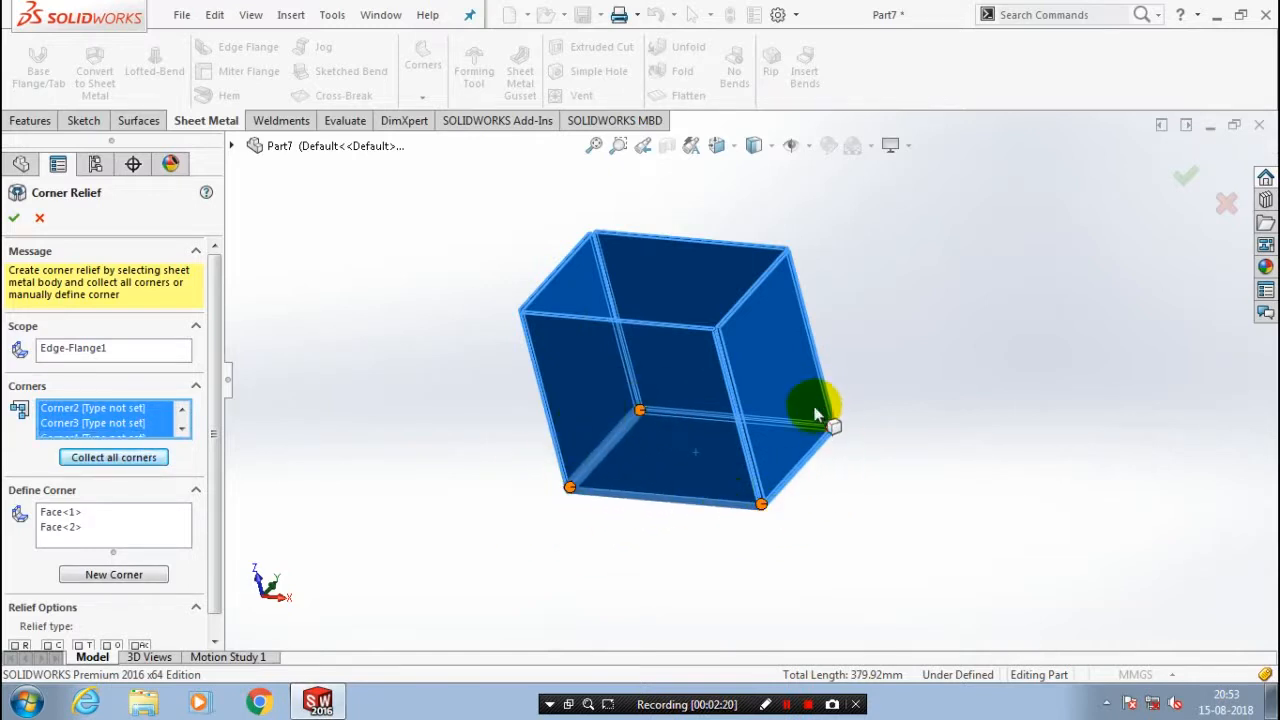
mouse_move(40, 285)
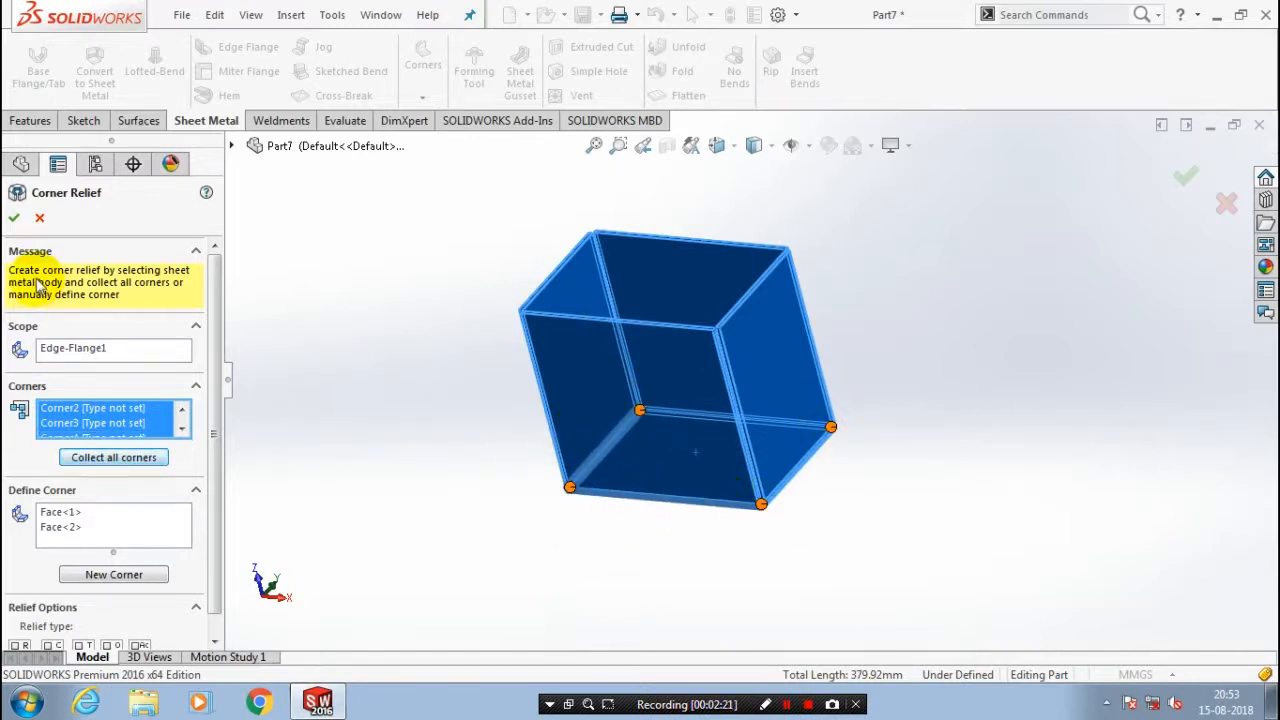
scroll(down, 3)
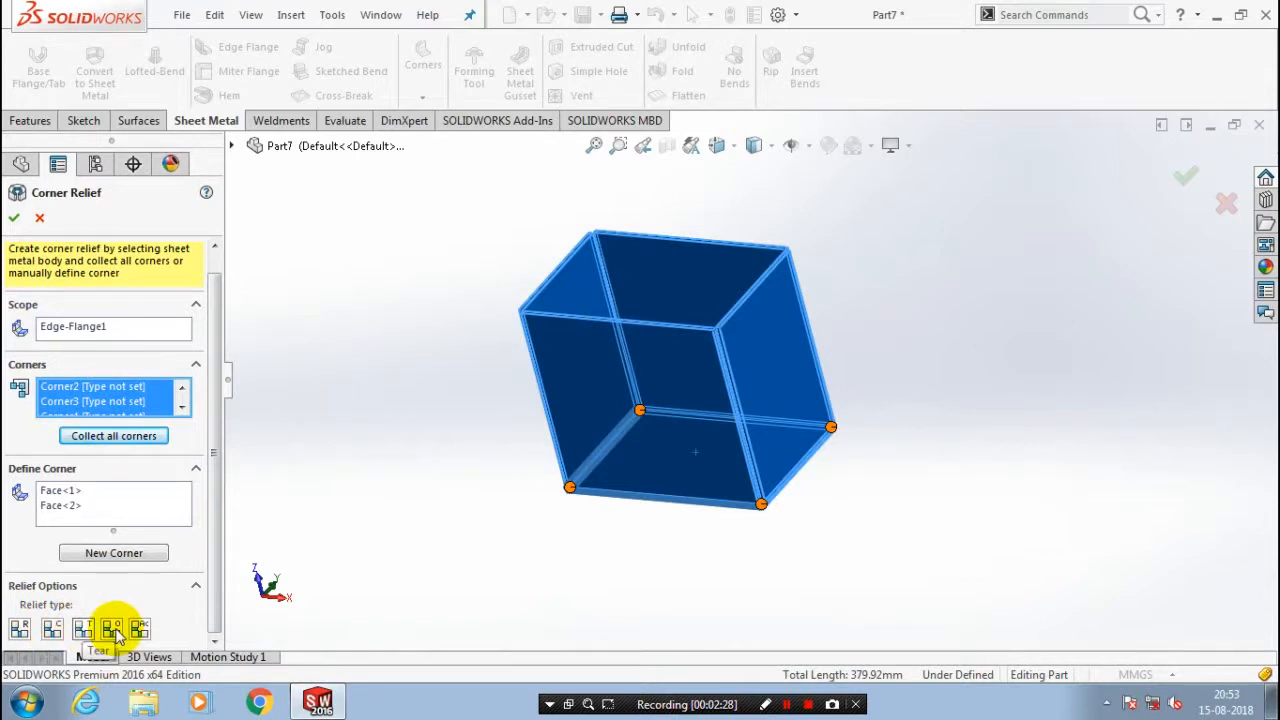
mouse_move(138, 628)
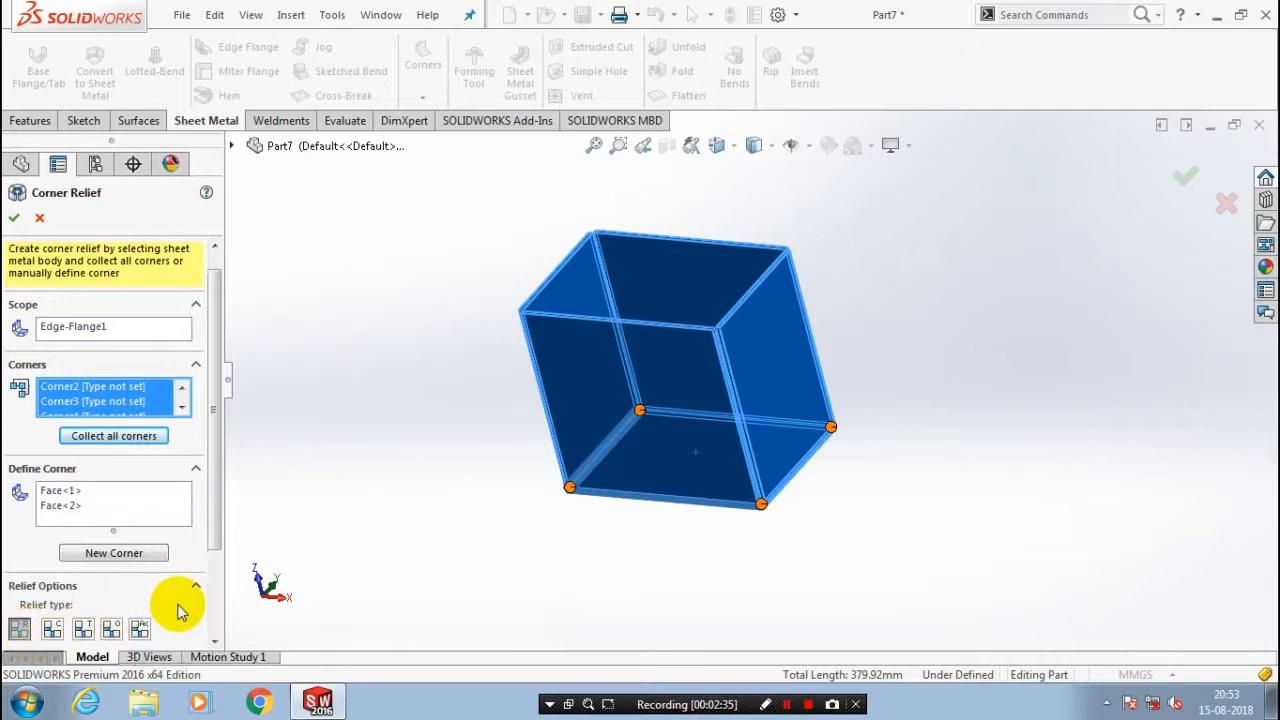
scroll(down, 3)
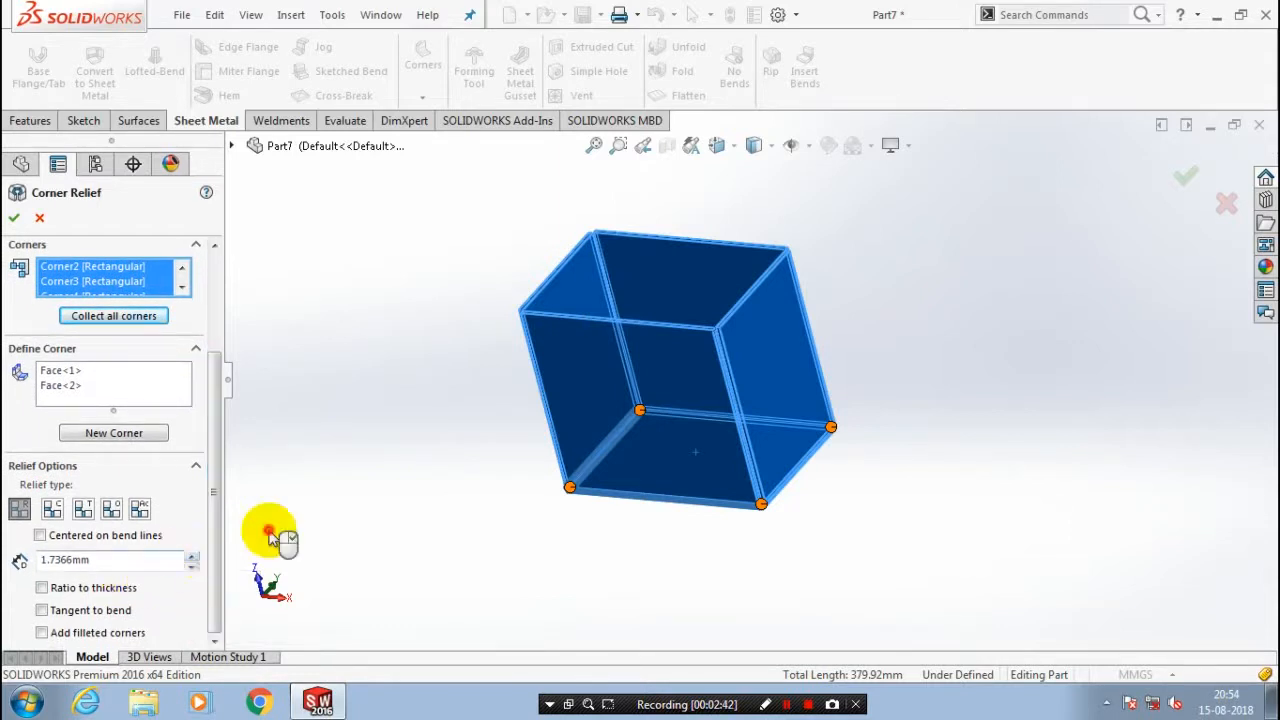
click(192, 554)
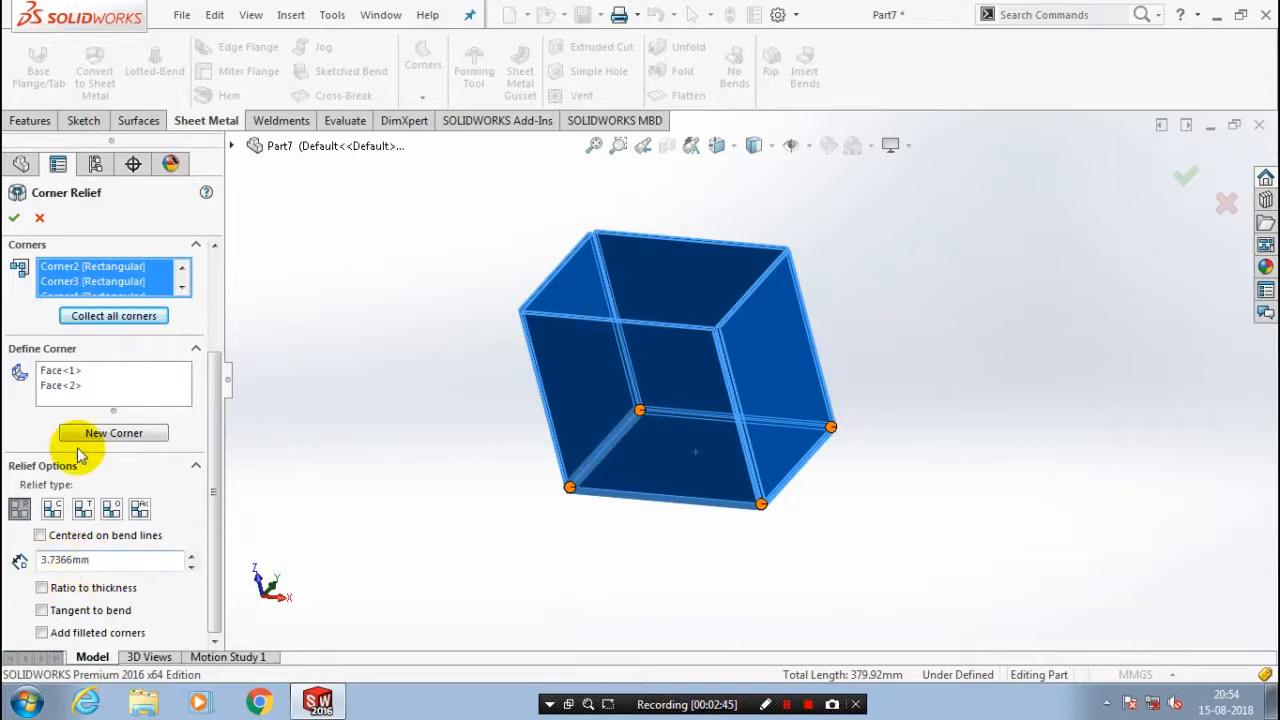
mouse_move(75, 445)
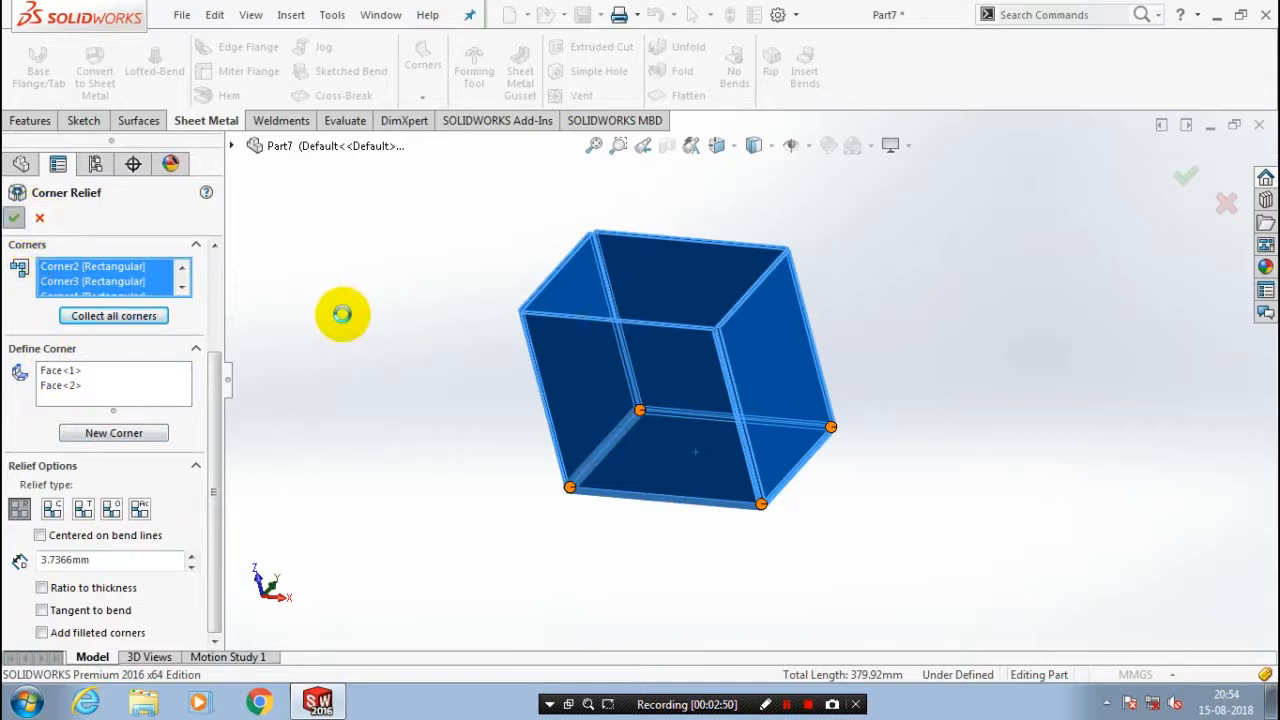
mouse_move(434, 330)
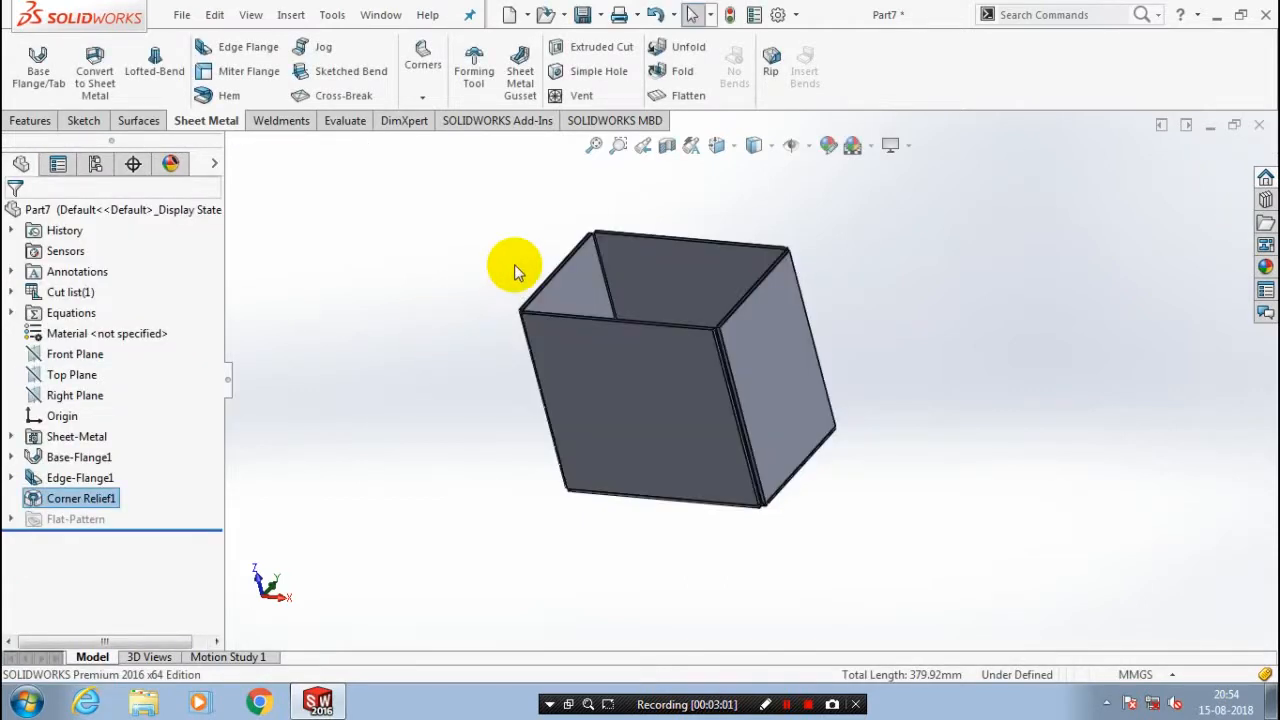
mouse_move(688, 95)
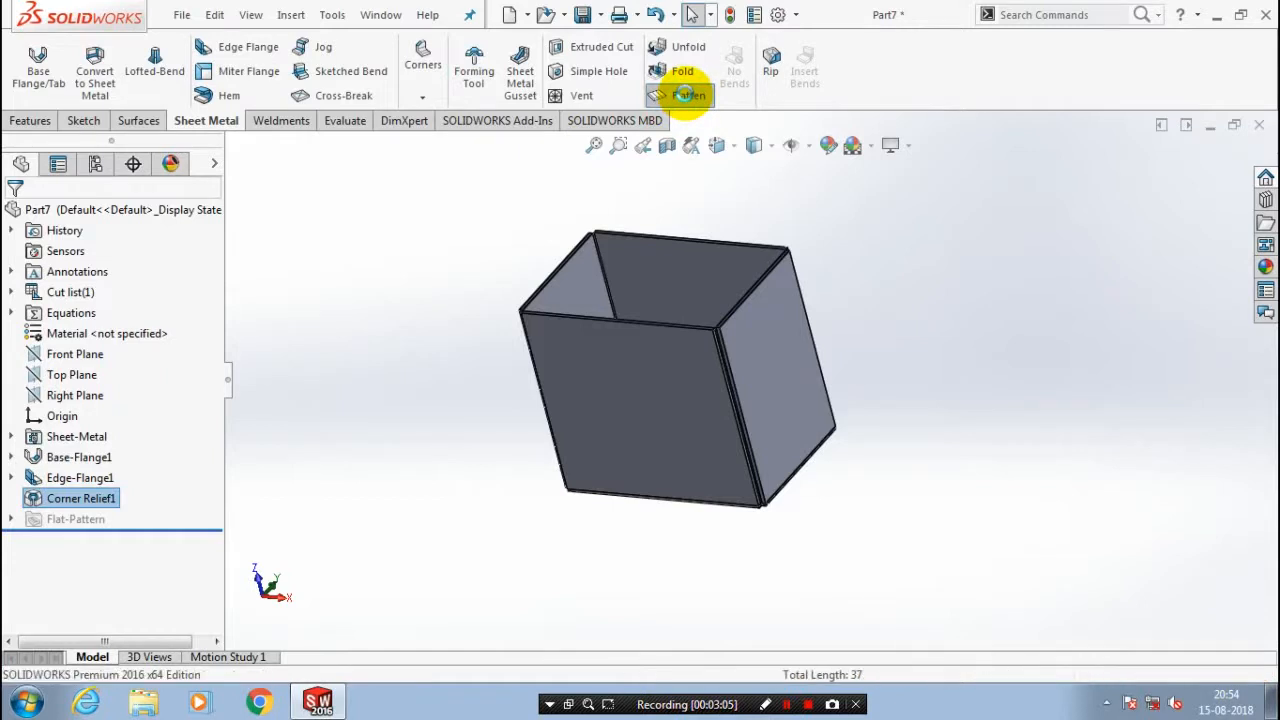
click(688, 95)
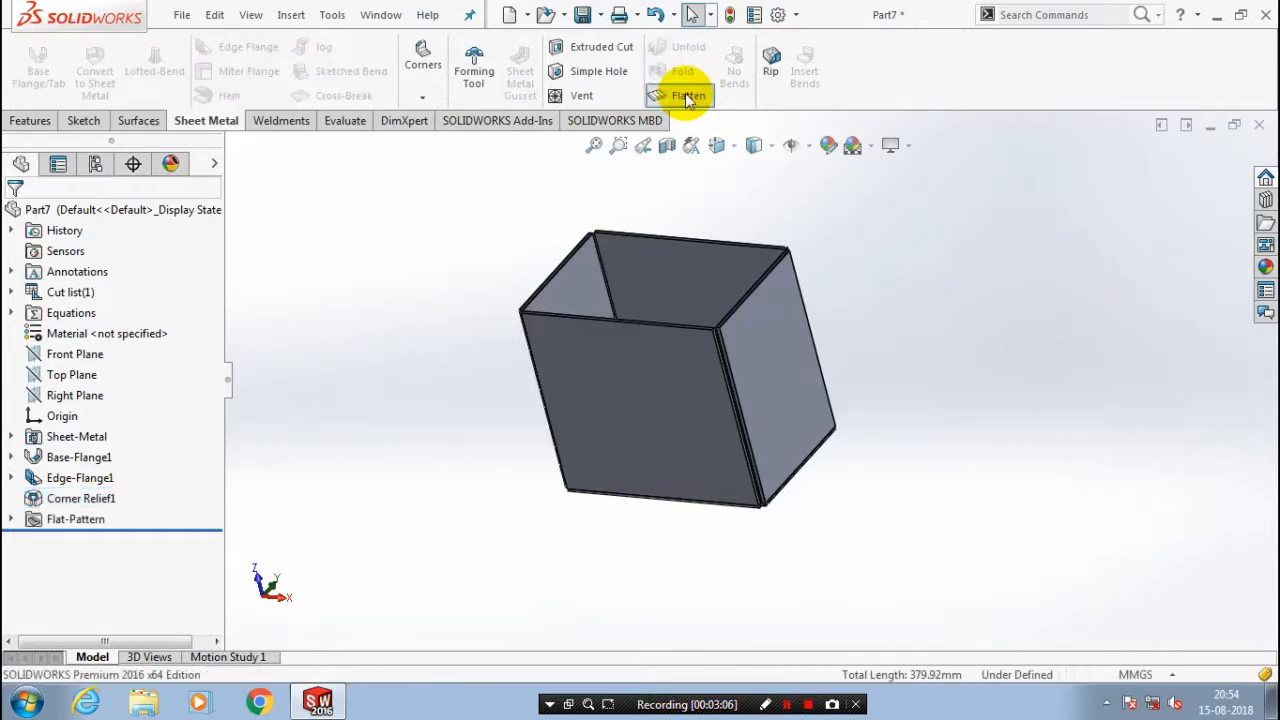
click(688, 95)
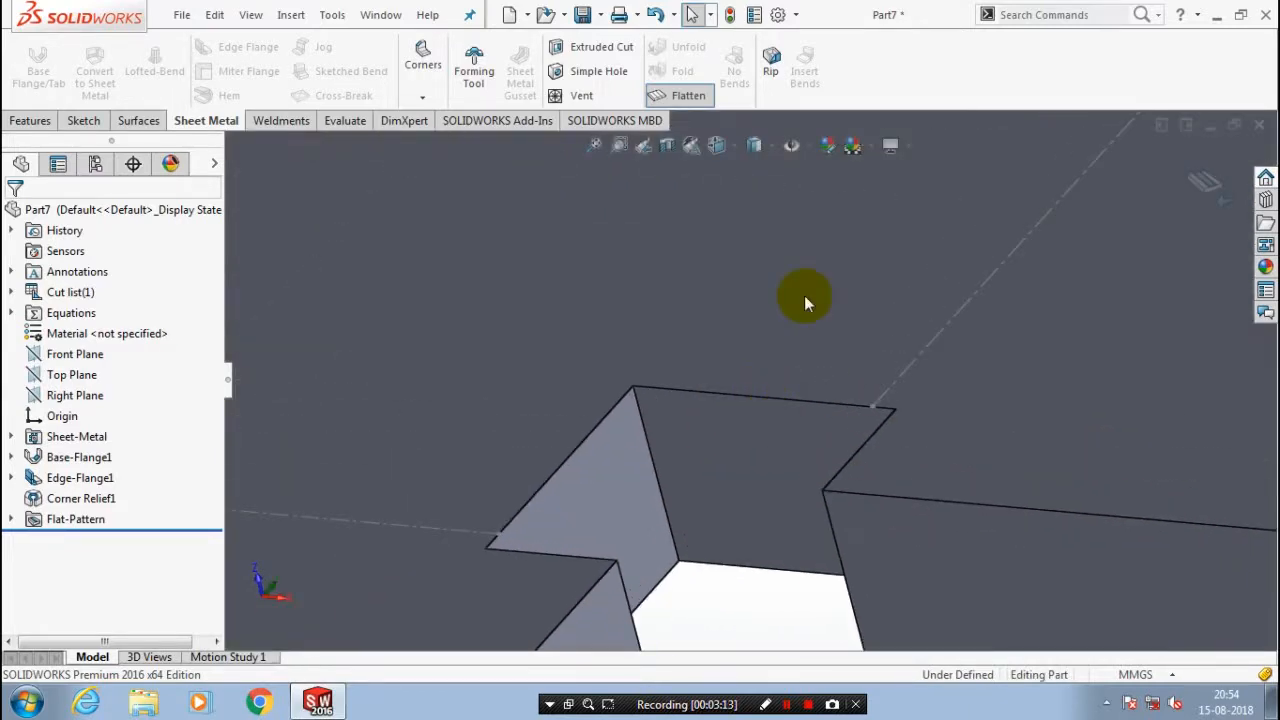
drag(805, 300, 760, 335)
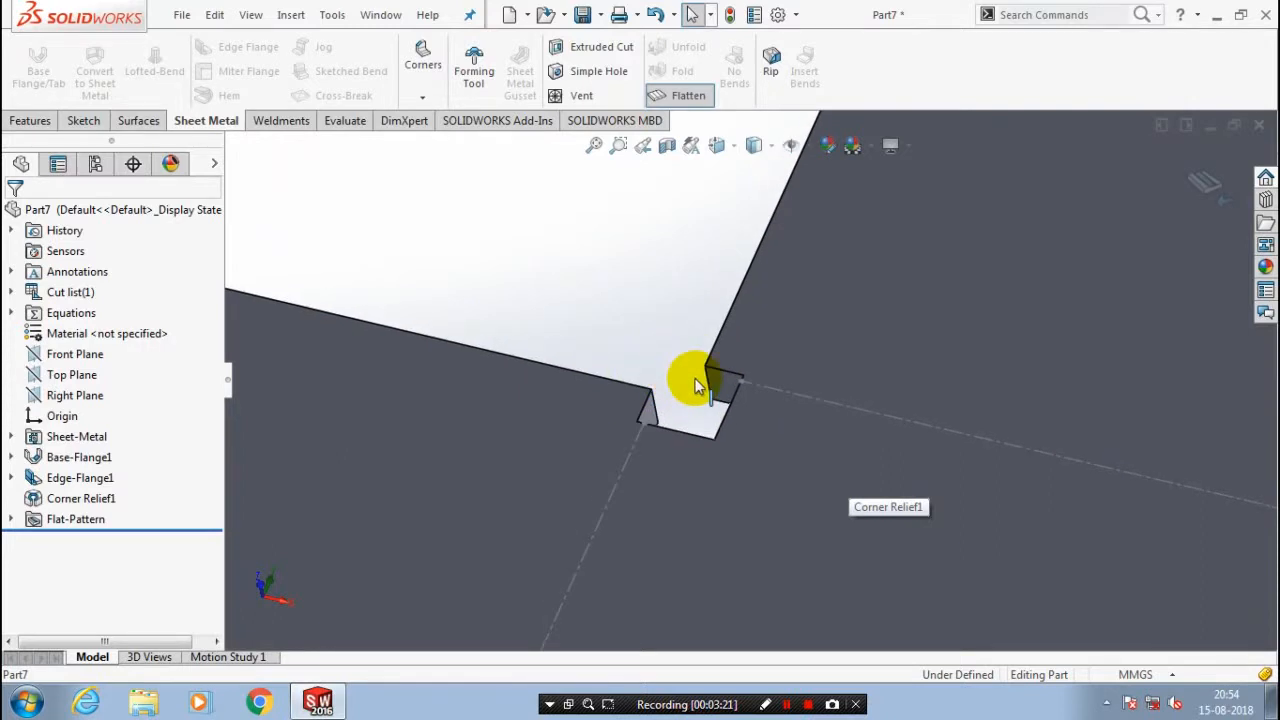
click(688, 95)
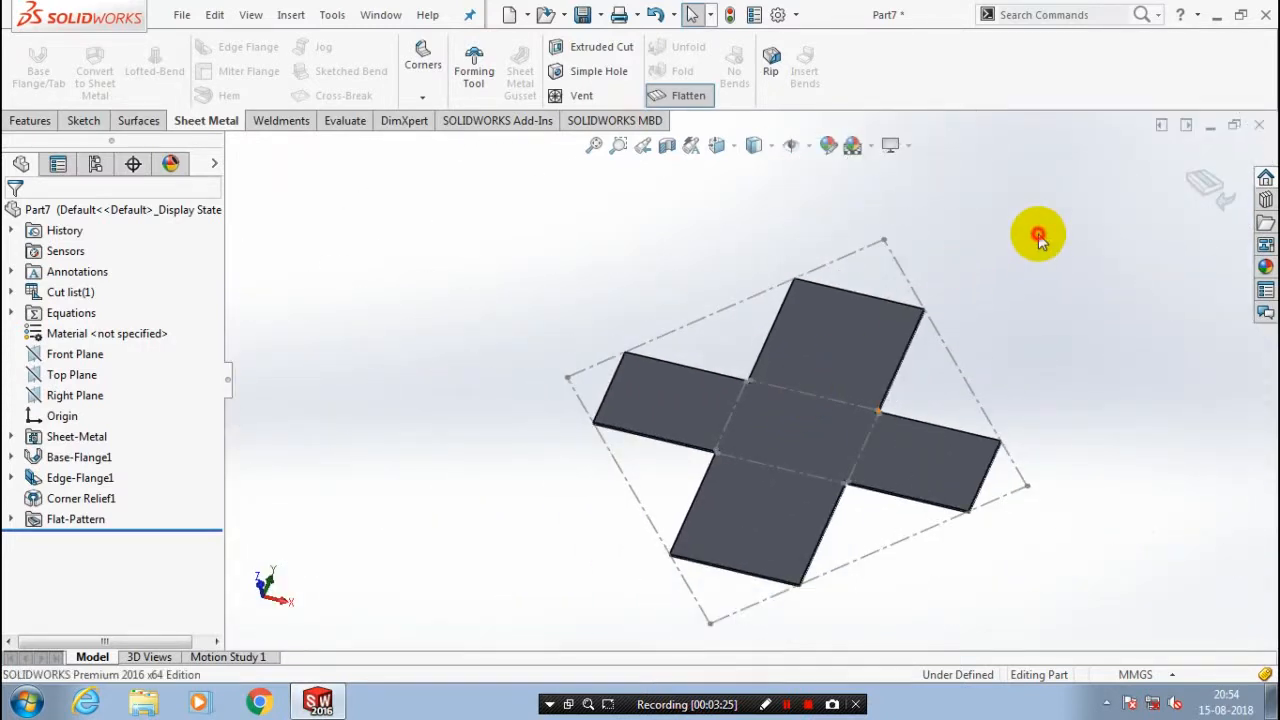
click(688, 95)
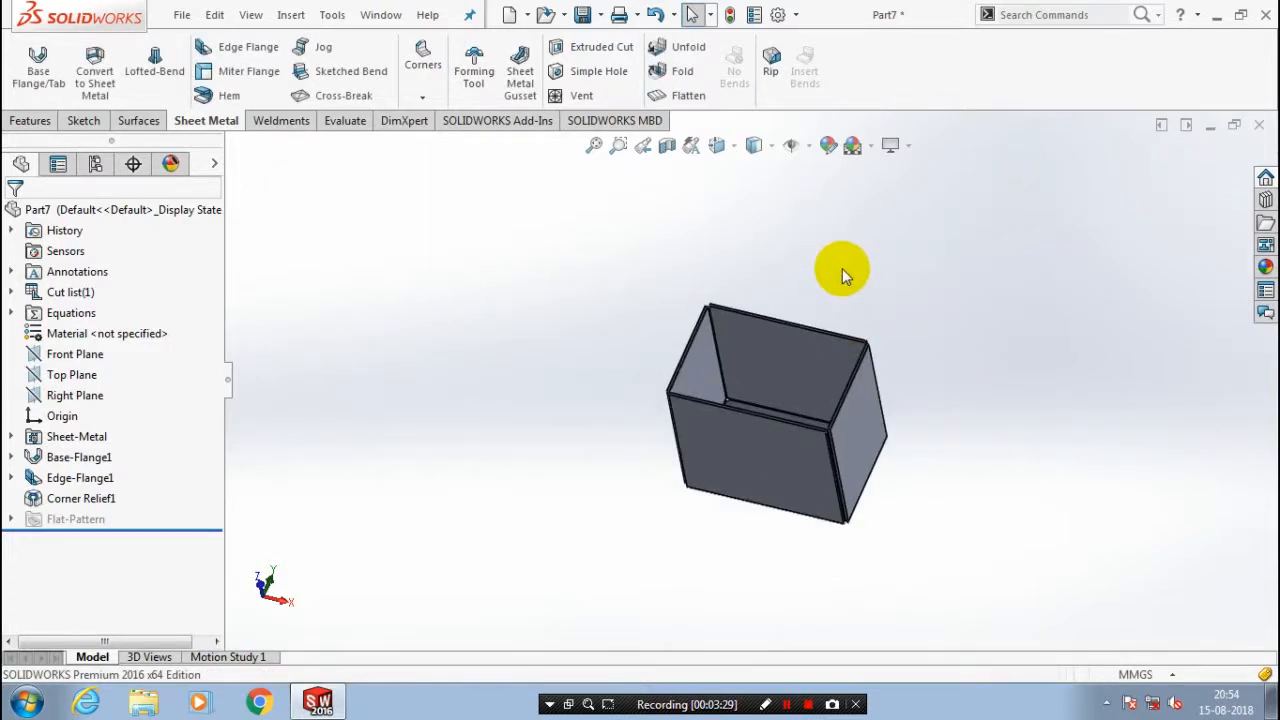
Apply a yellow appearance (RGB 192,192,0) to the box.
click(828, 145)
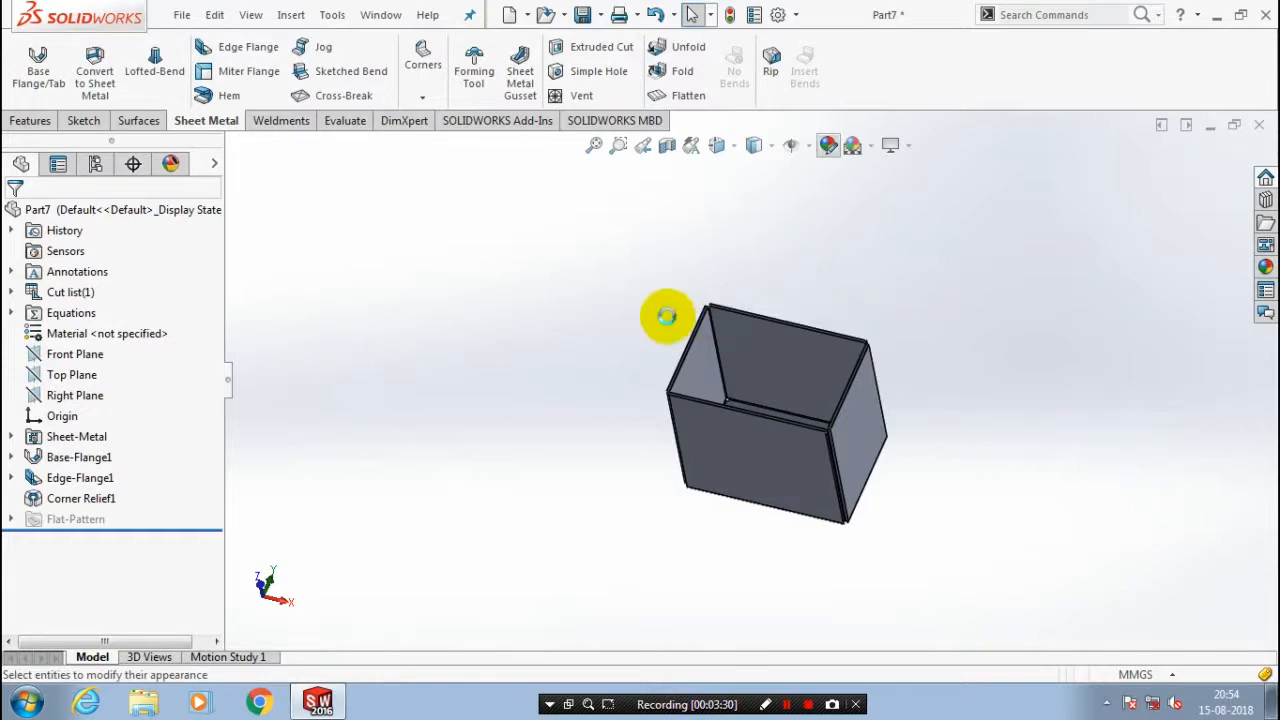
mouse_move(587, 316)
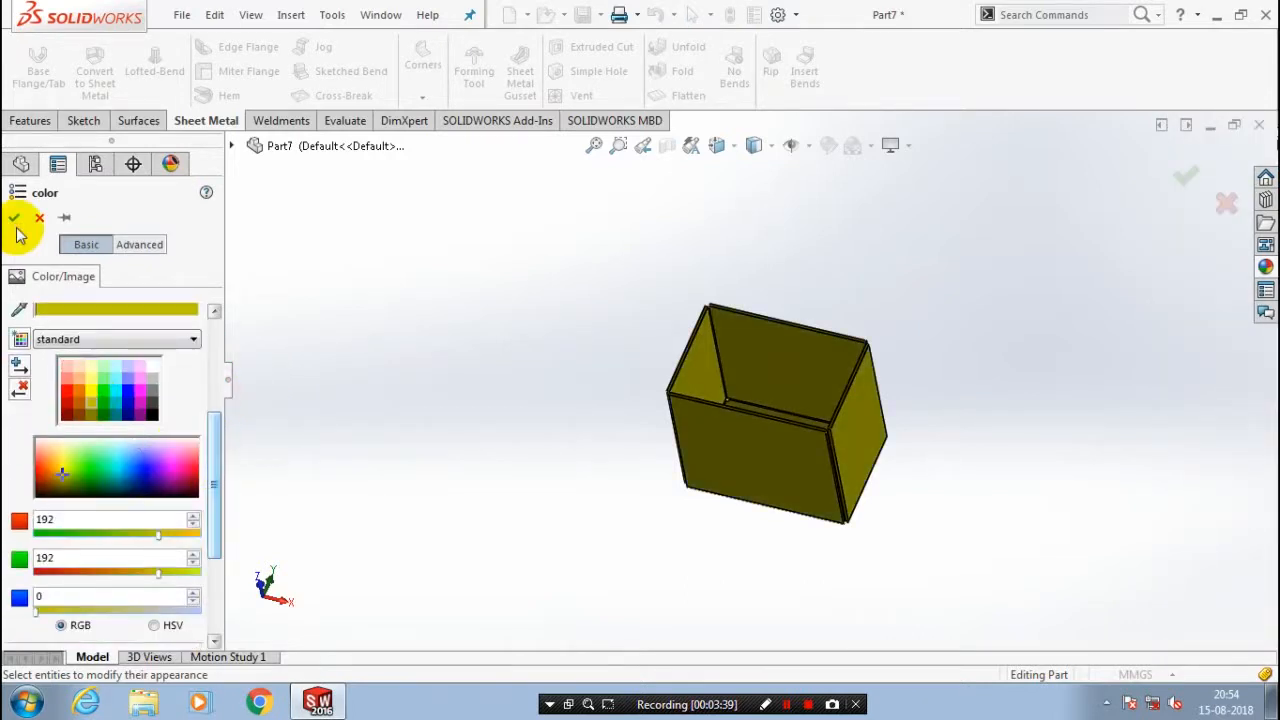
click(13, 217)
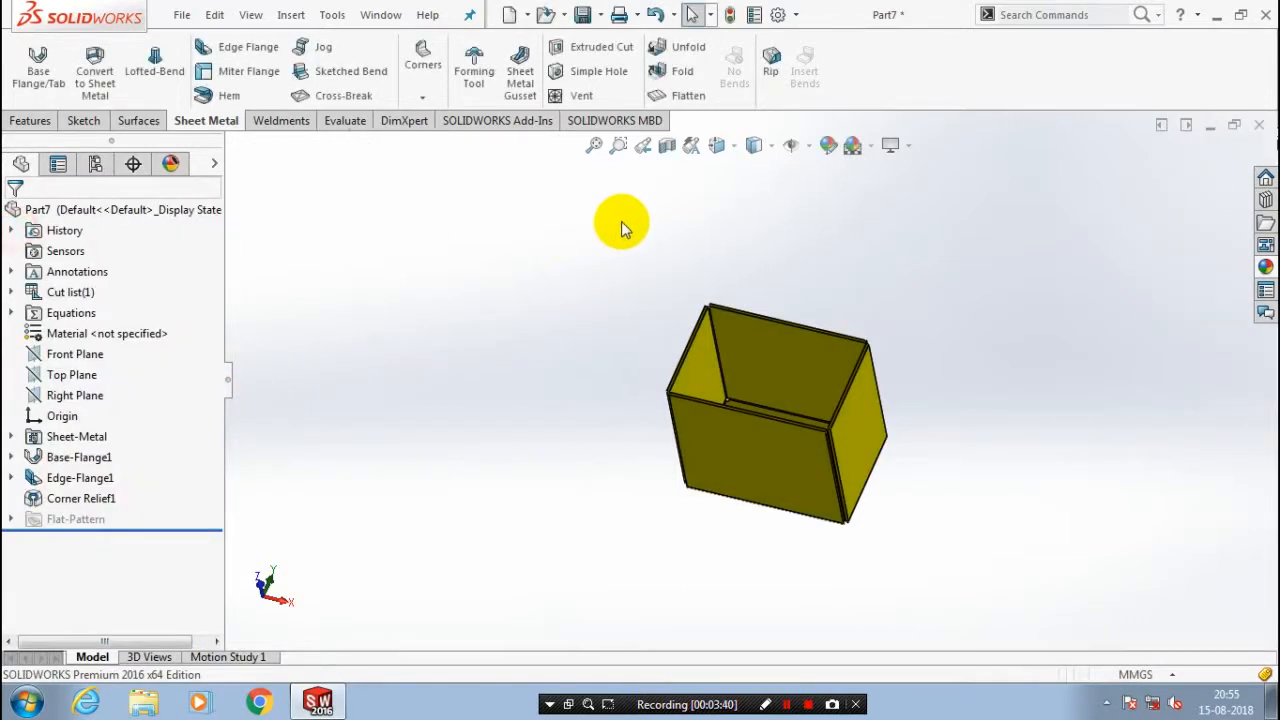
mouse_move(666, 145)
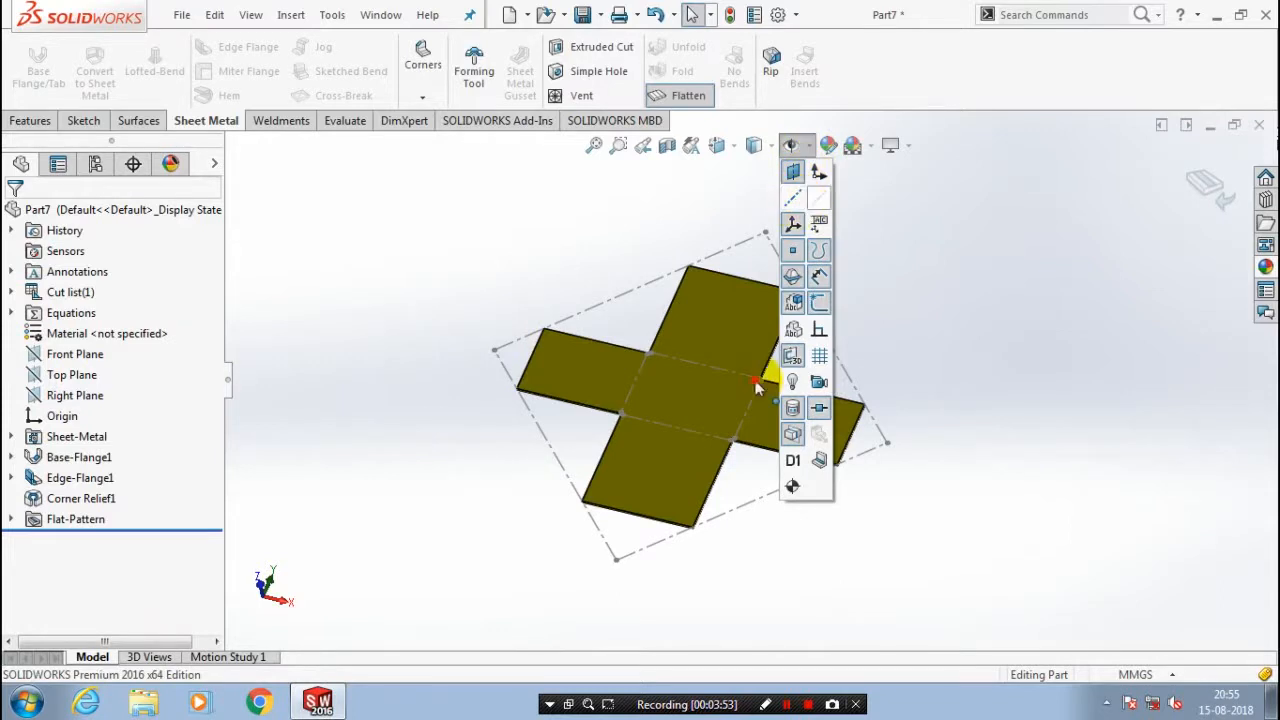
Zoom into a corner of the flattened pattern to view the relief notch.
scroll(up, 3)
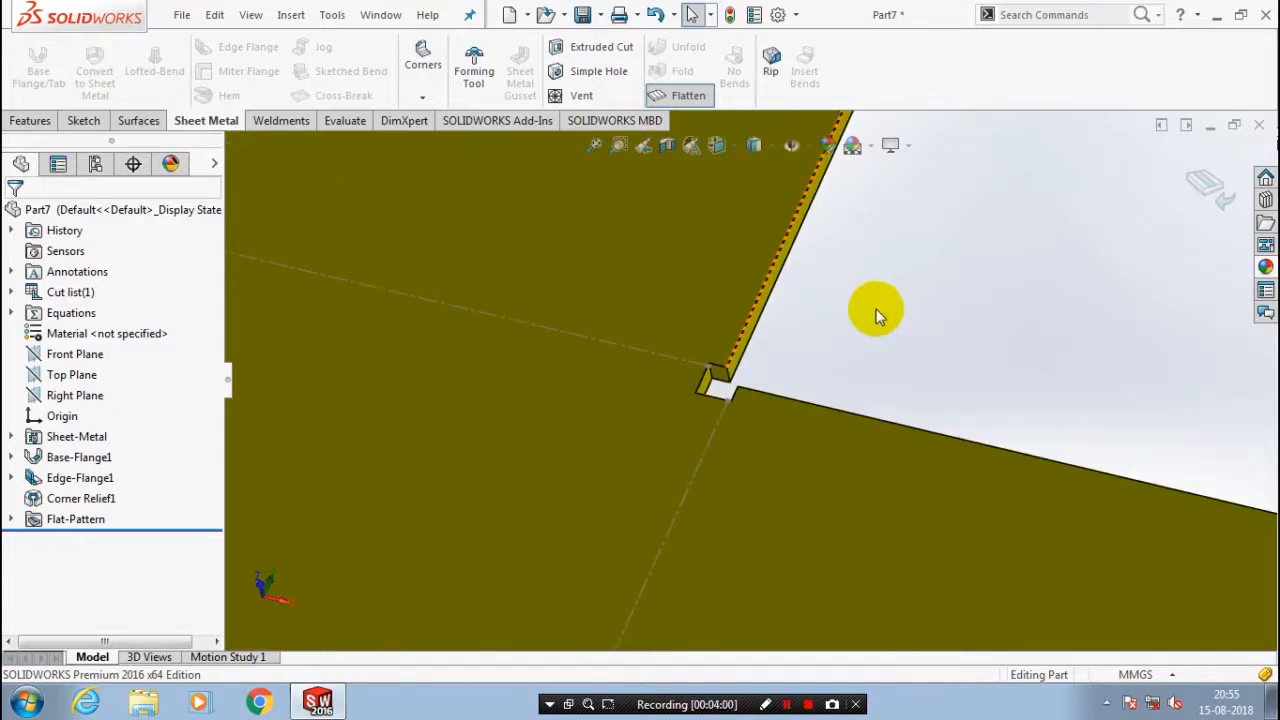
mouse_move(1190, 197)
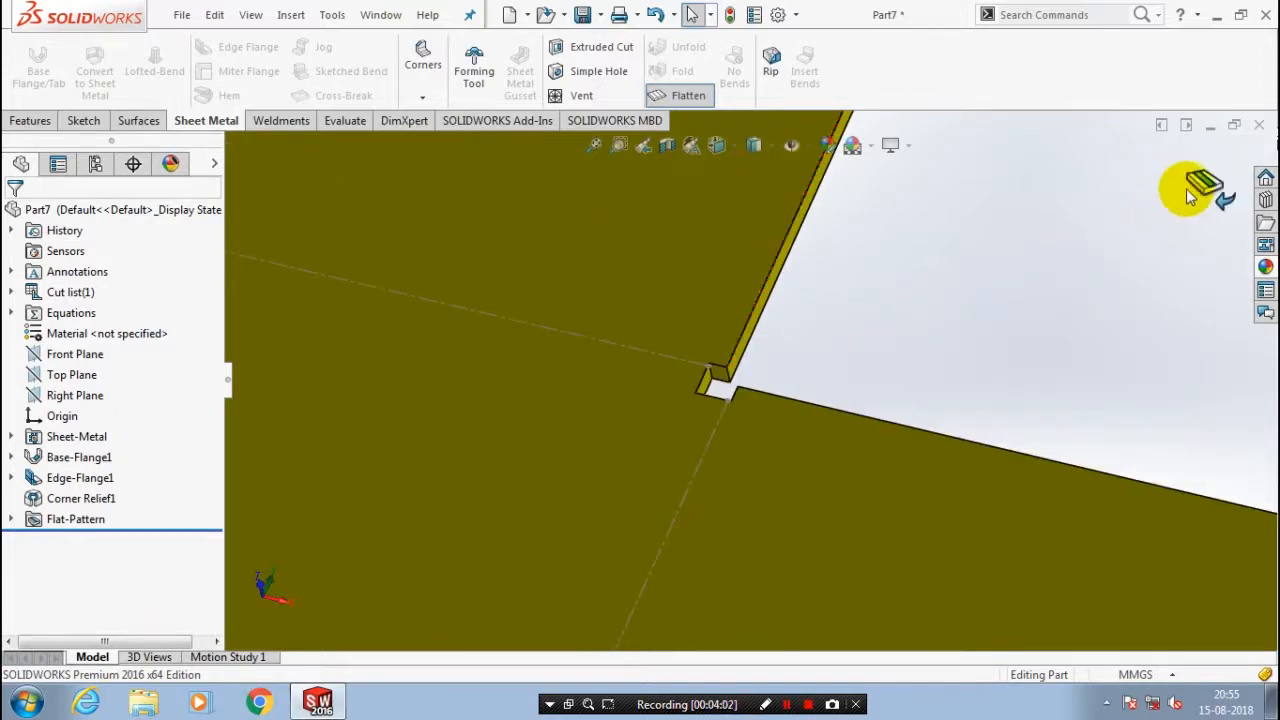